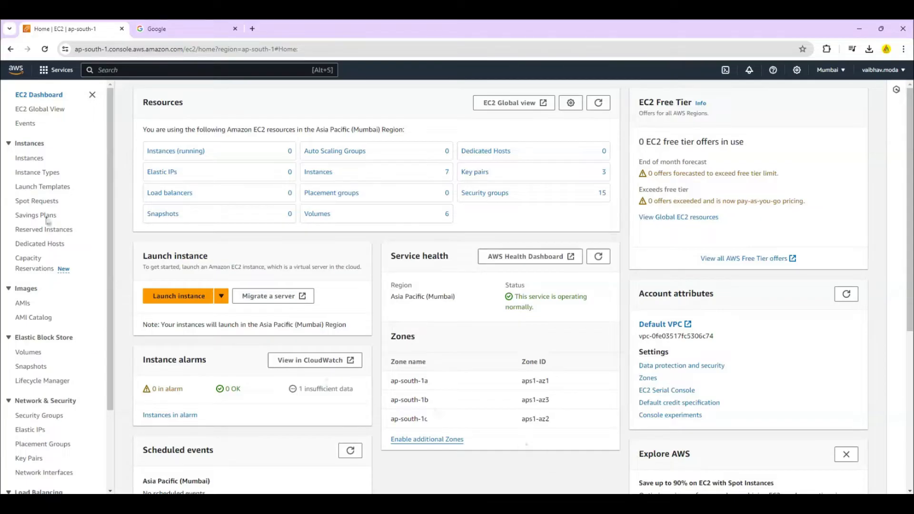
pyautogui.moveTo(57, 147)
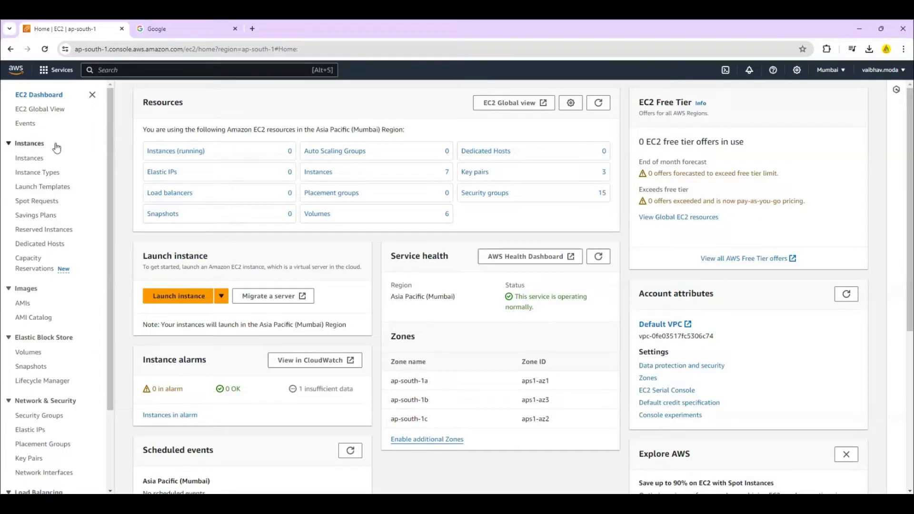
# - Navigate from All services through Compute to the EC2 dashboard
pyautogui.click(61, 70)
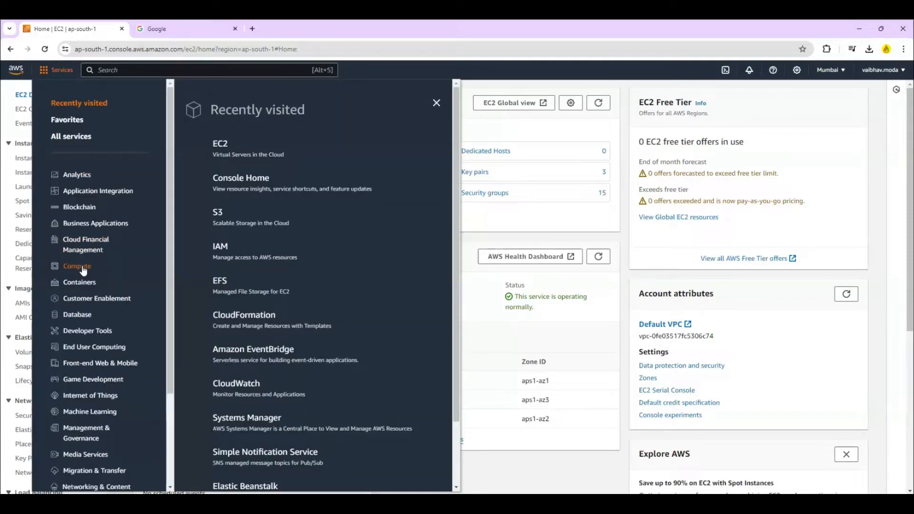
pyautogui.click(76, 266)
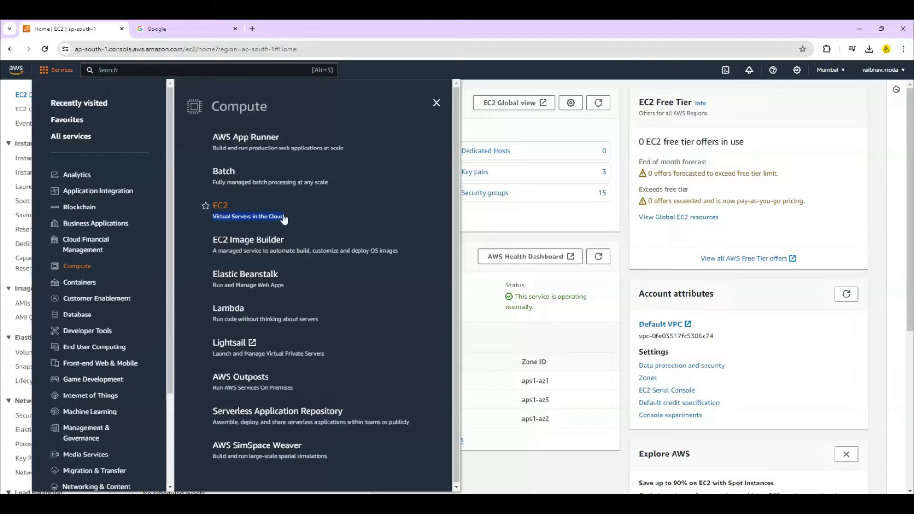
pyautogui.click(220, 205)
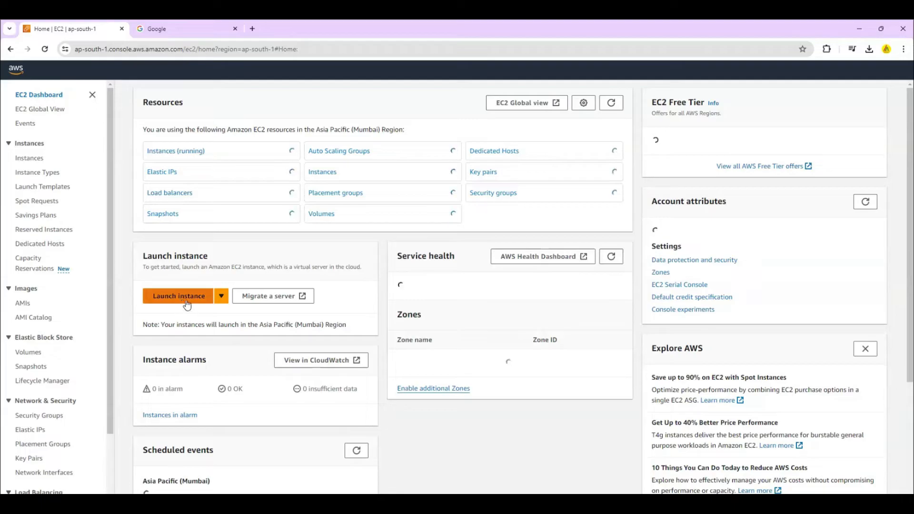
# - Begin launching instance MyVM with the Amazon Linux 2023 AMI and t2.micro type
pyautogui.click(178, 295)
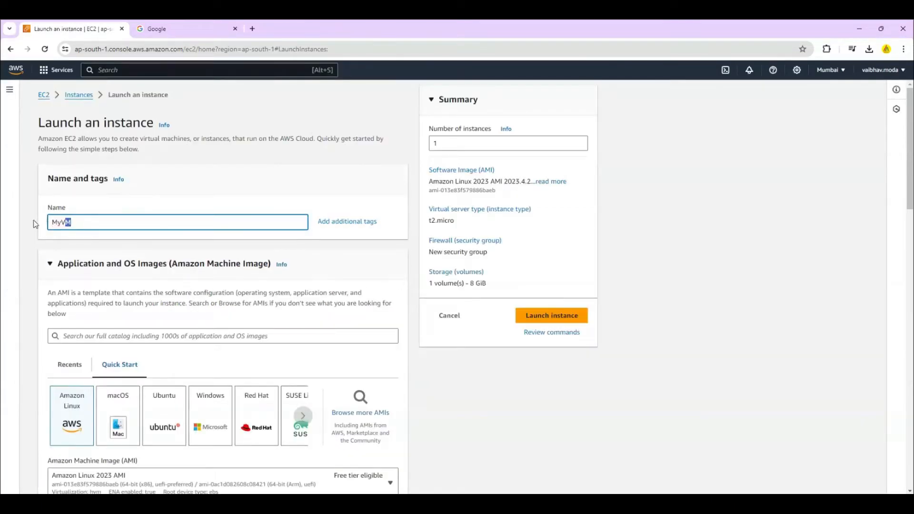
pyautogui.scroll(-3)
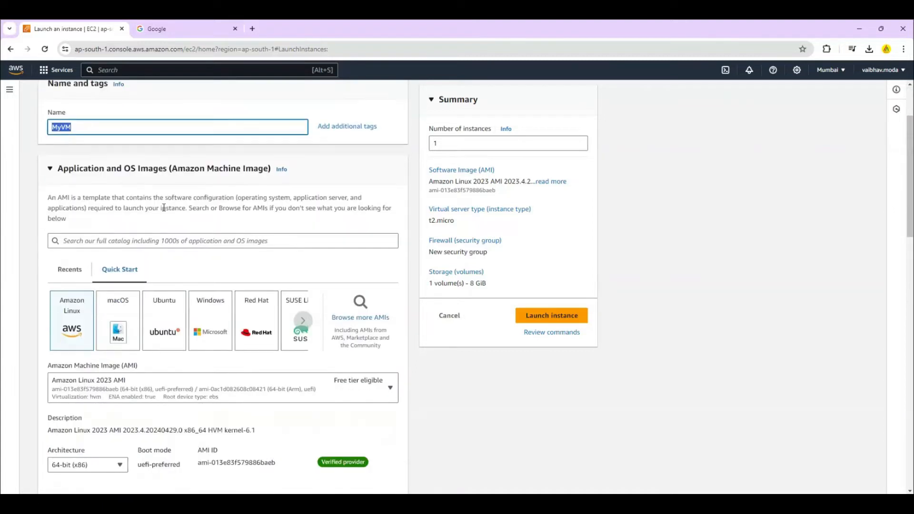
pyautogui.moveTo(64, 323)
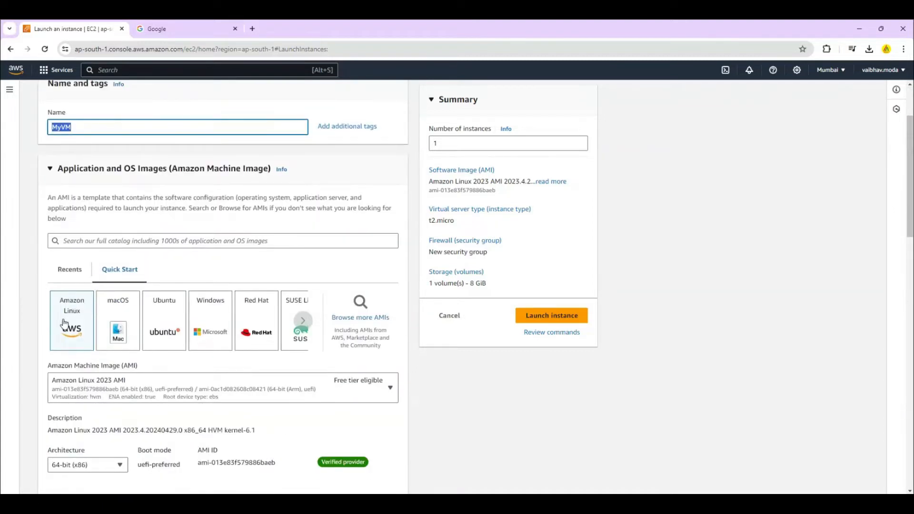
pyautogui.moveTo(162, 320)
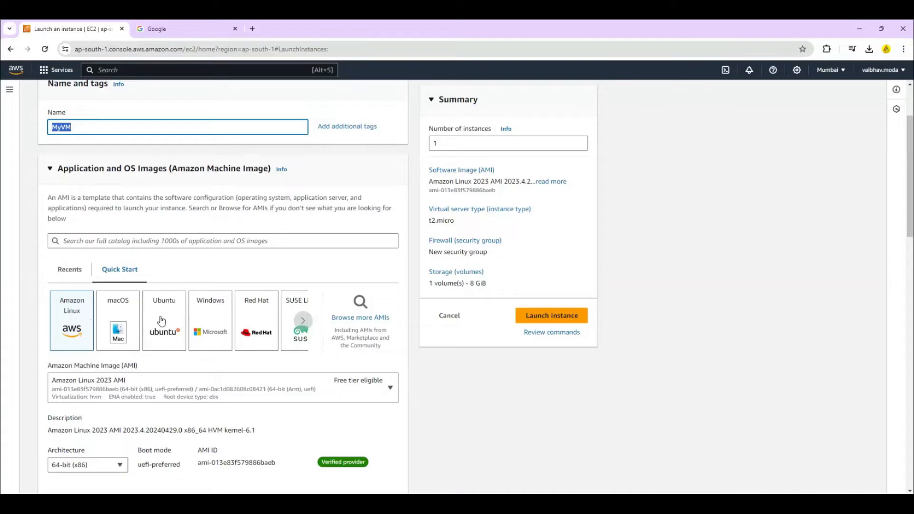
pyautogui.moveTo(220, 323)
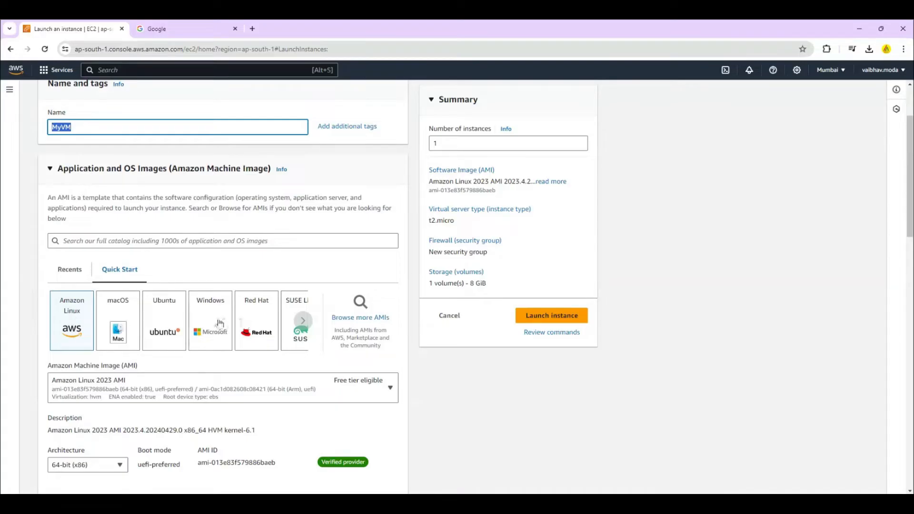
pyautogui.moveTo(187, 332)
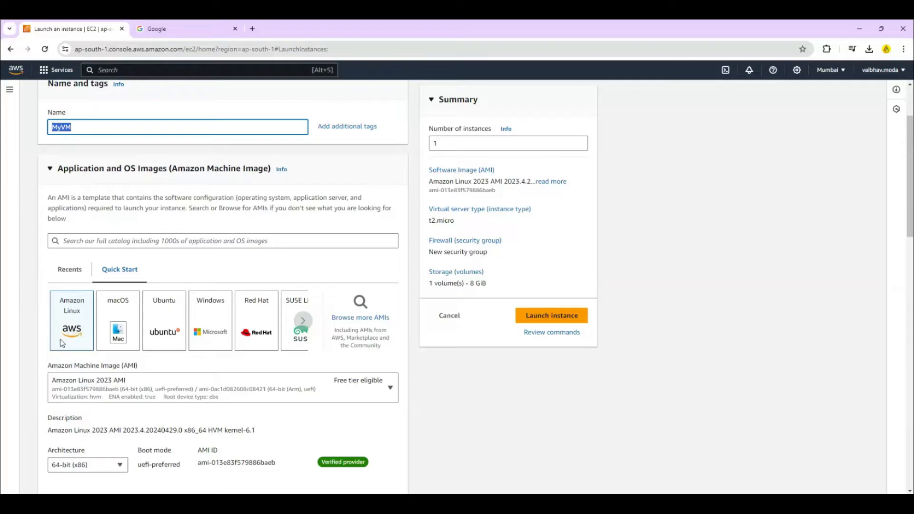
pyautogui.scroll(-3)
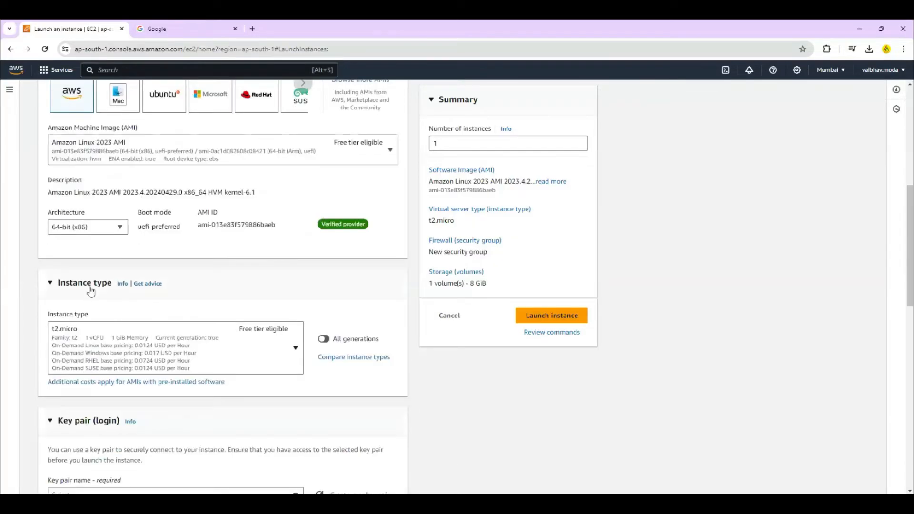
pyautogui.moveTo(74, 334)
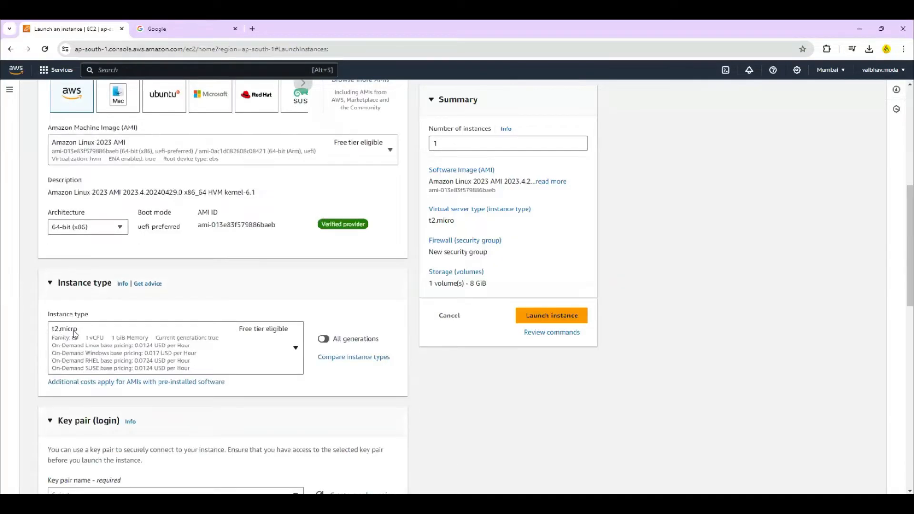
pyautogui.moveTo(271, 337)
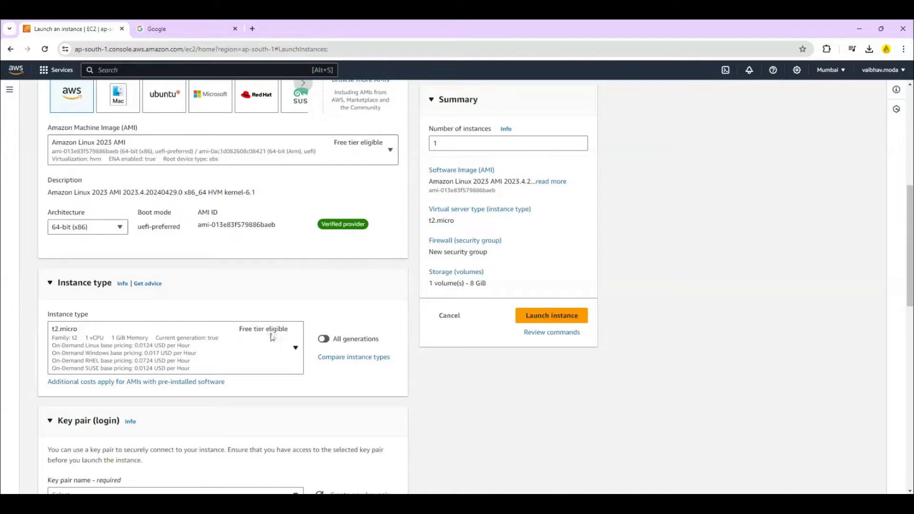
pyautogui.moveTo(149, 343)
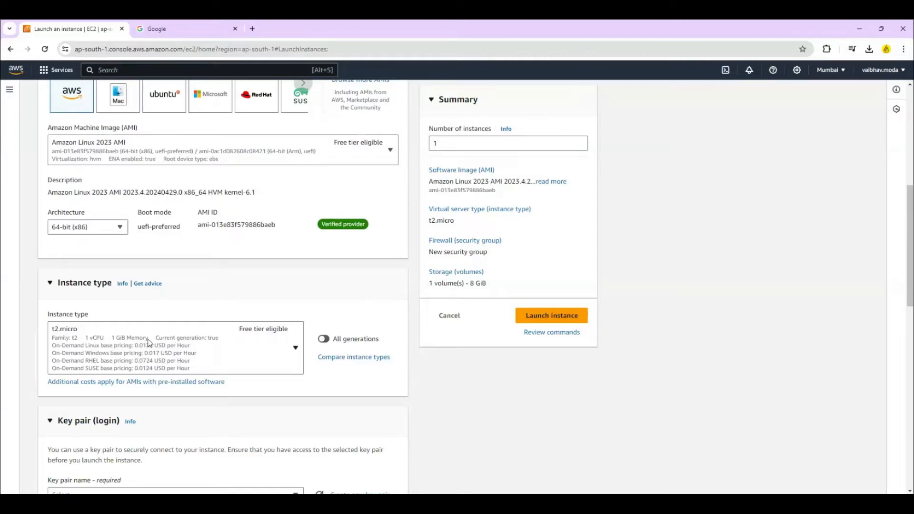
pyautogui.moveTo(160, 358)
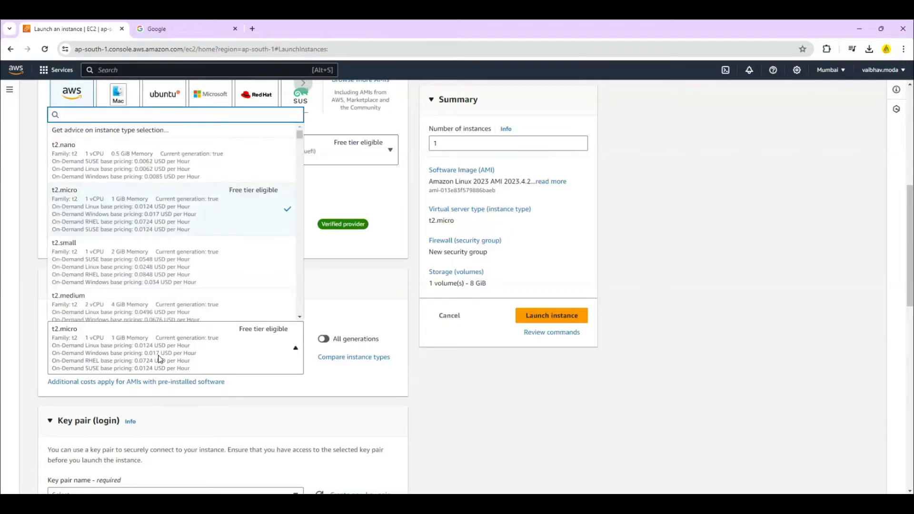
pyautogui.moveTo(74, 294)
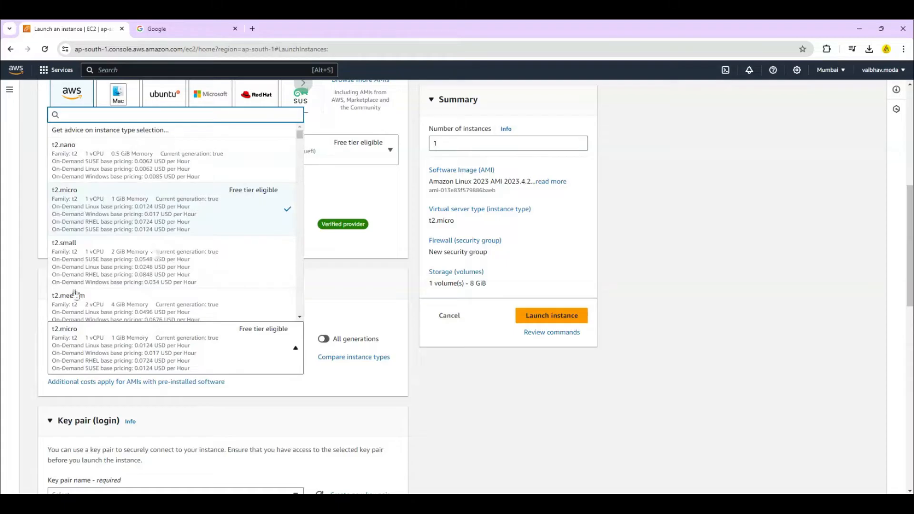
pyautogui.scroll(-3)
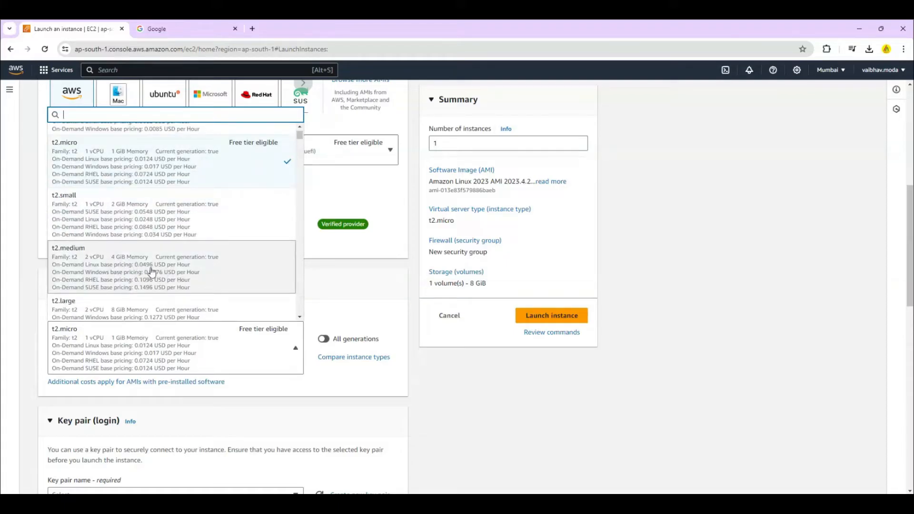
pyautogui.moveTo(441, 411)
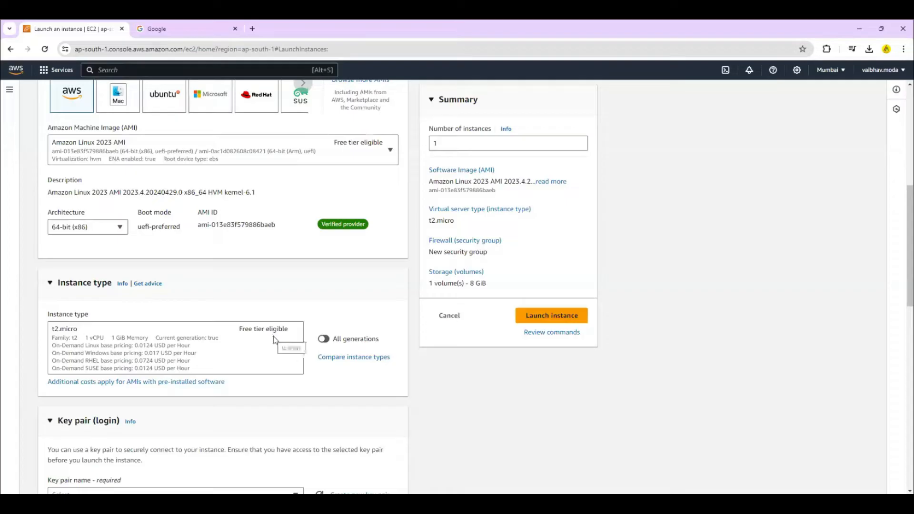
pyautogui.scroll(-3)
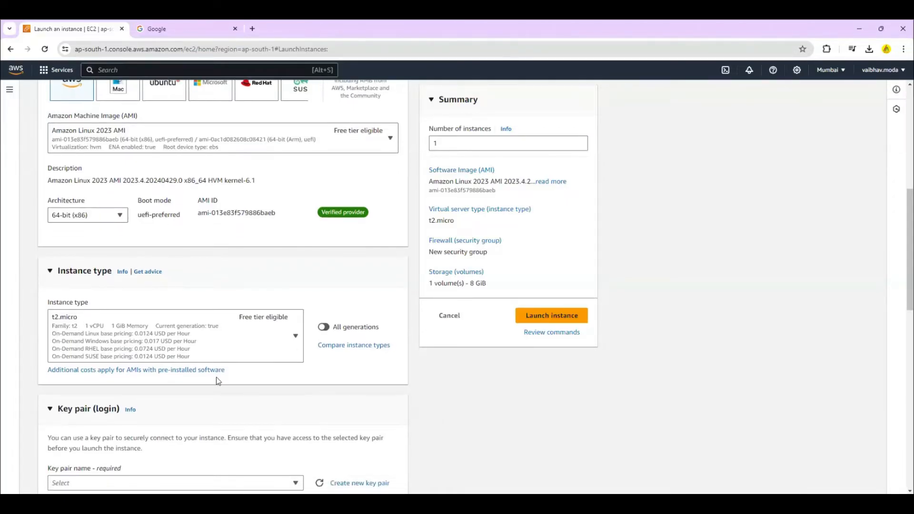
pyautogui.scroll(-3)
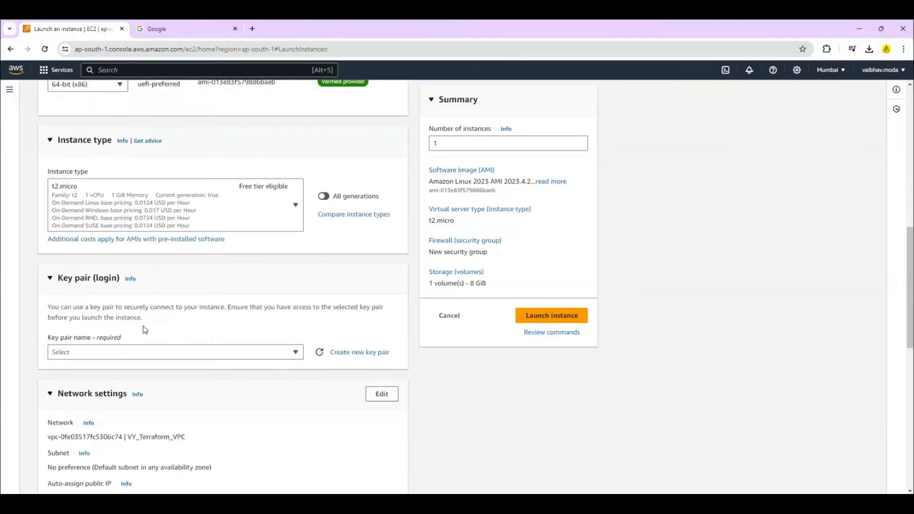
pyautogui.moveTo(143, 354)
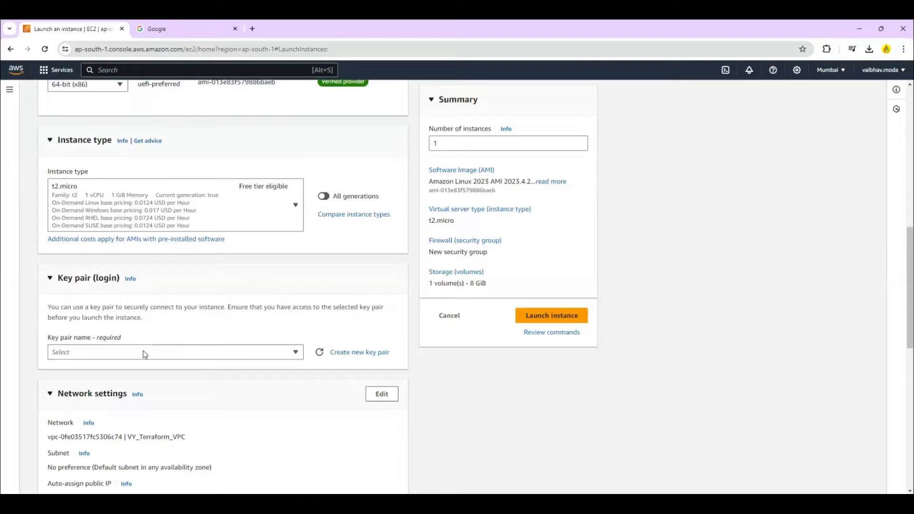
pyautogui.click(175, 351)
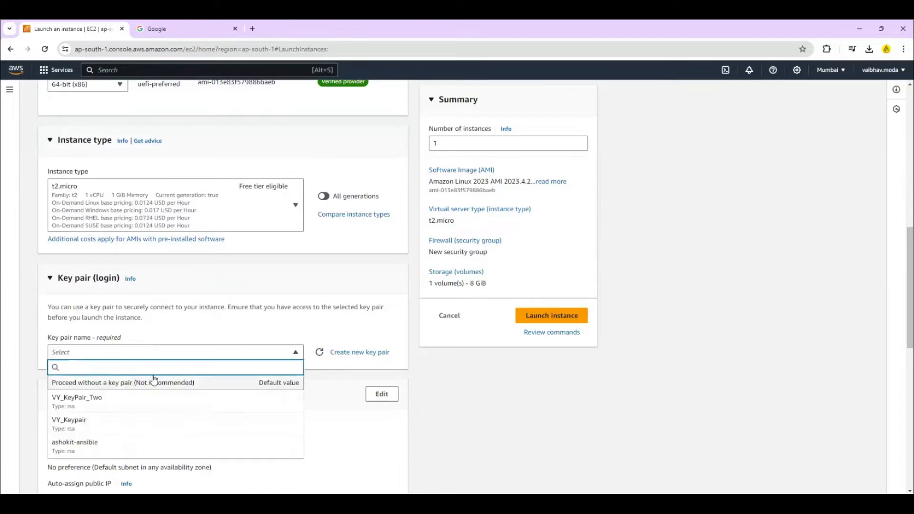
pyautogui.click(364, 364)
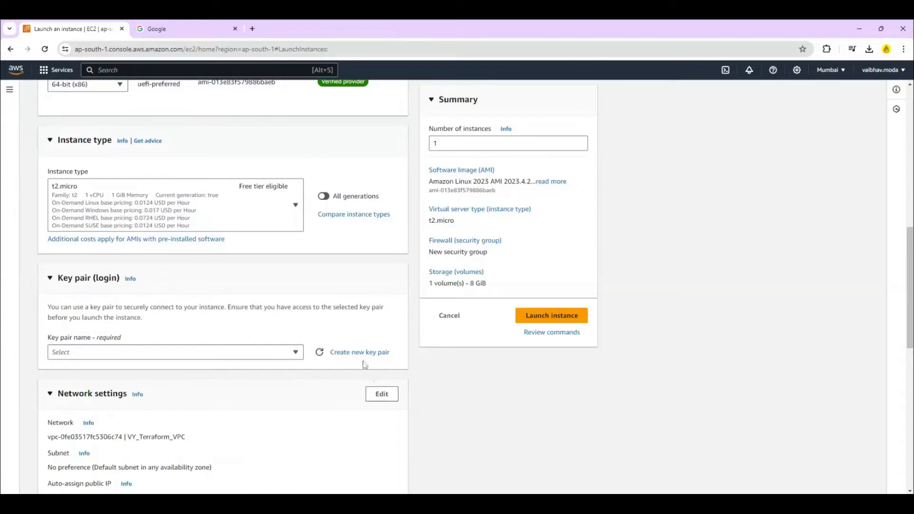
pyautogui.moveTo(360, 352)
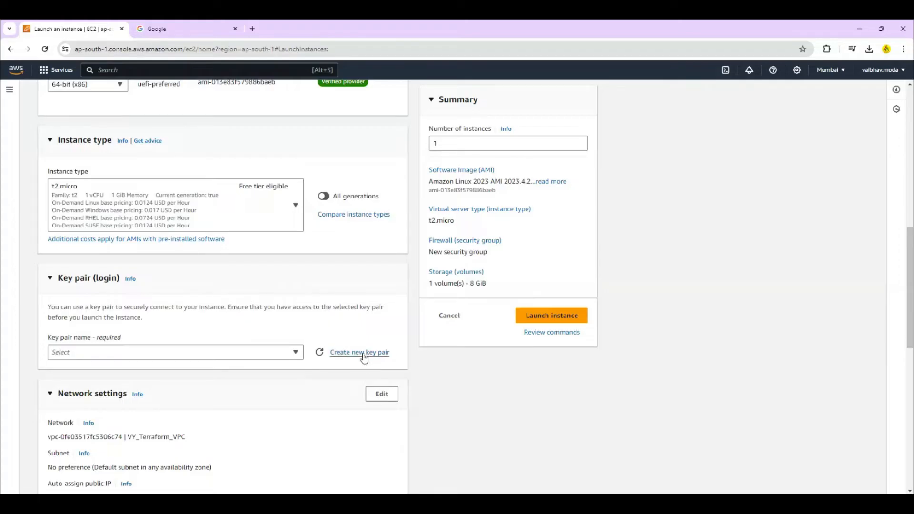
# - Name a new RSA key pair 'myawspem' with .pem private key format
pyautogui.click(359, 352)
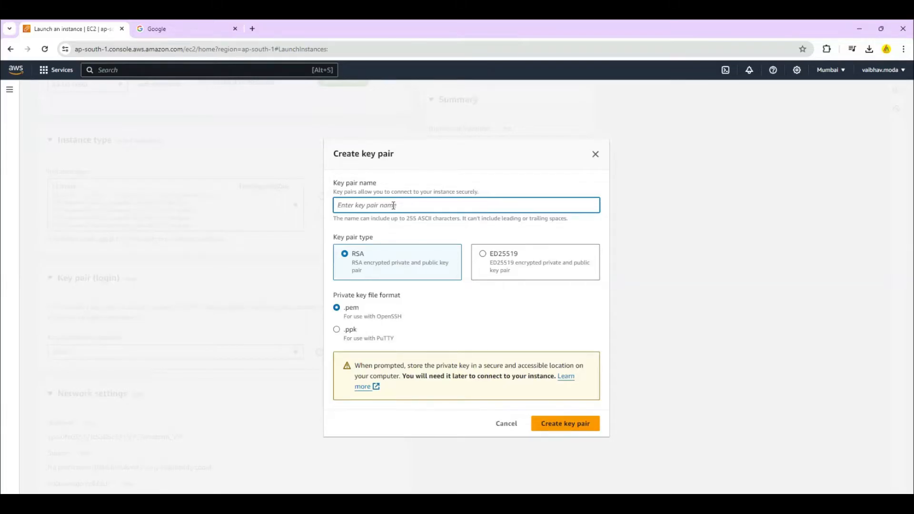
pyautogui.write('myaws')
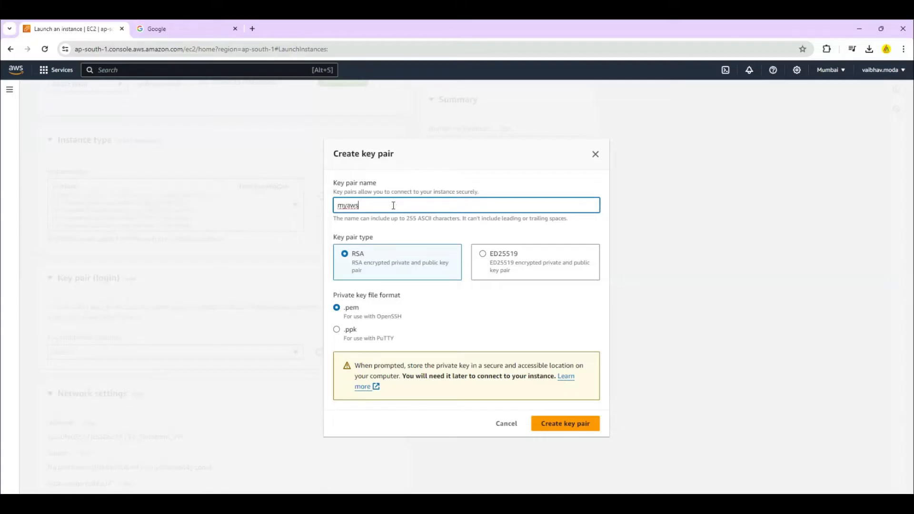
pyautogui.moveTo(408, 260)
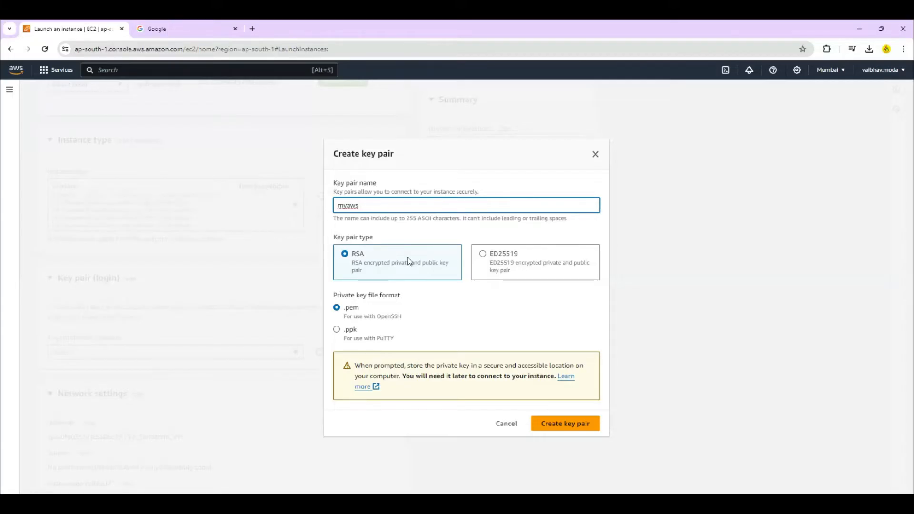
pyautogui.write('pem')
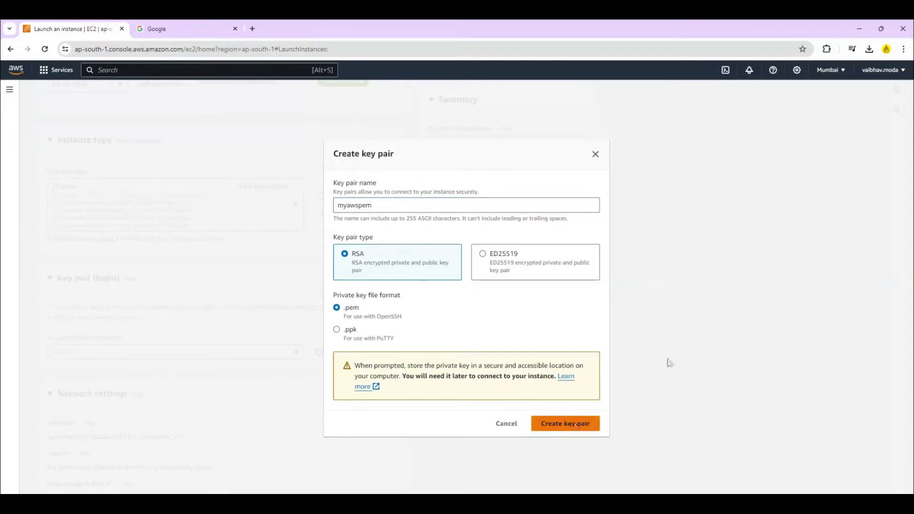
pyautogui.click(564, 423)
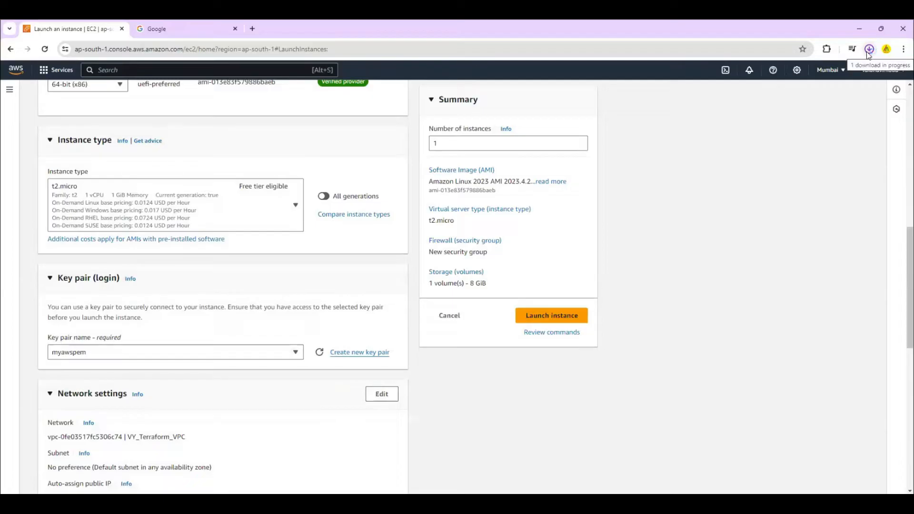
pyautogui.click(869, 49)
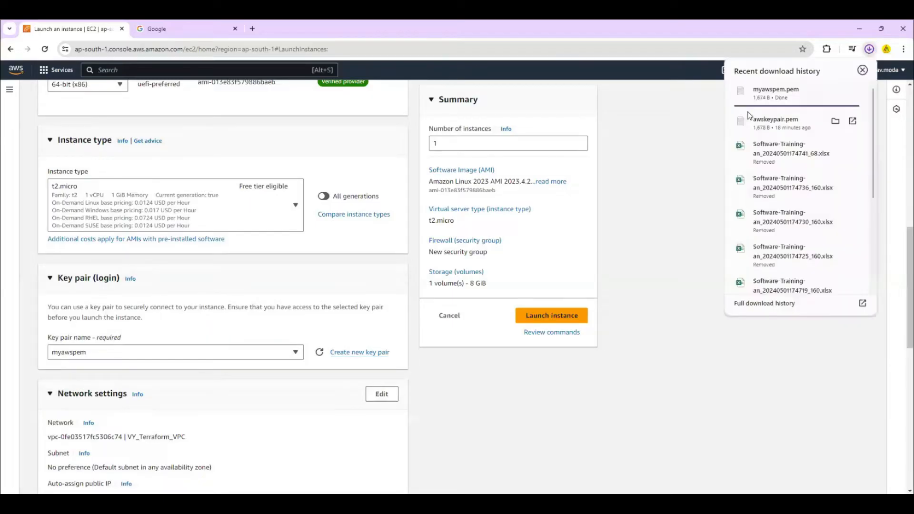
pyautogui.click(862, 70)
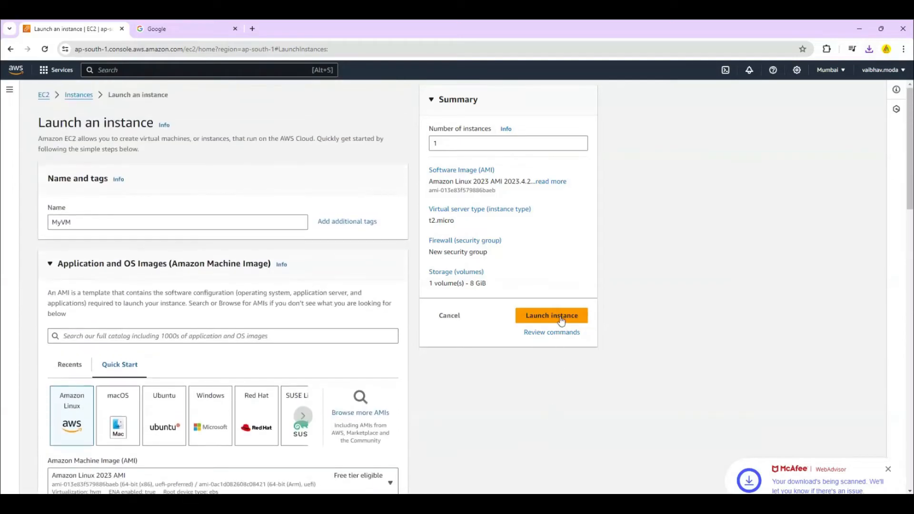
# - Launch the configured MyVM instance from the Summary panel
pyautogui.click(551, 315)
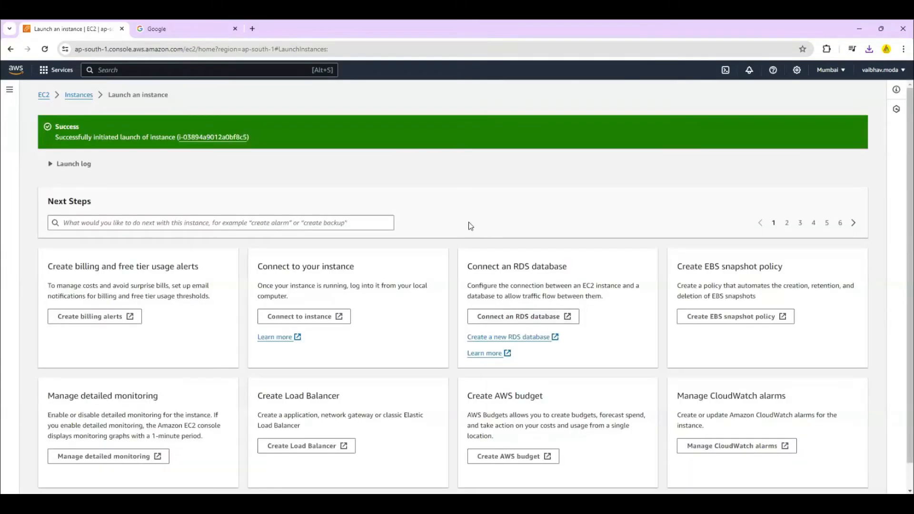
pyautogui.moveTo(211, 143)
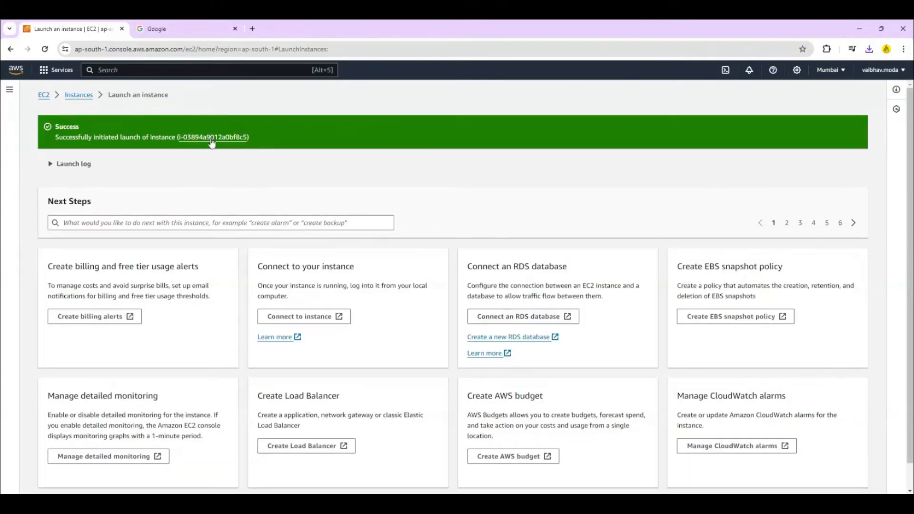
# - Open MyVM from the success banner, select it and refresh to view its running details
pyautogui.click(212, 137)
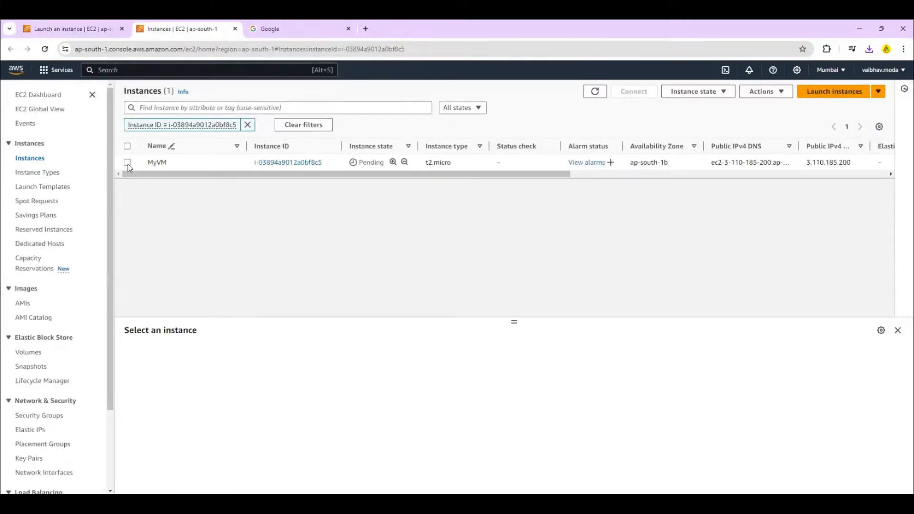
pyautogui.click(127, 162)
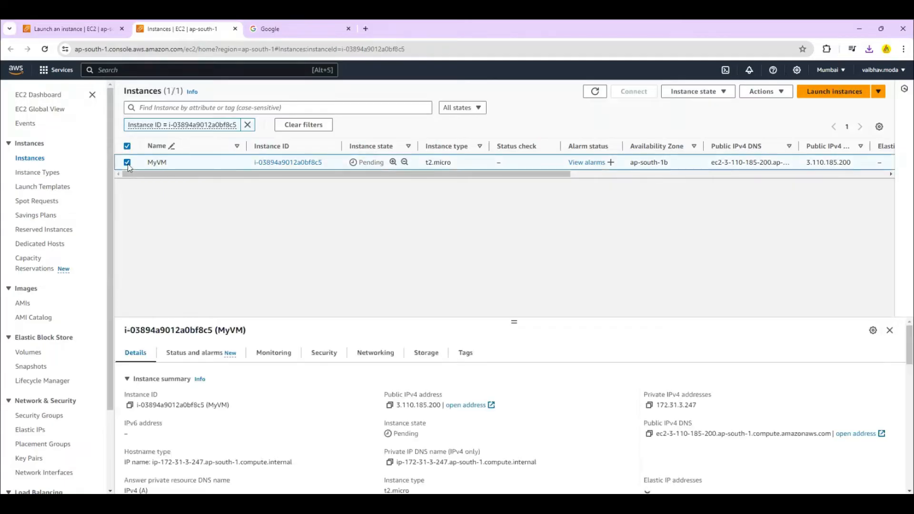
pyautogui.click(593, 91)
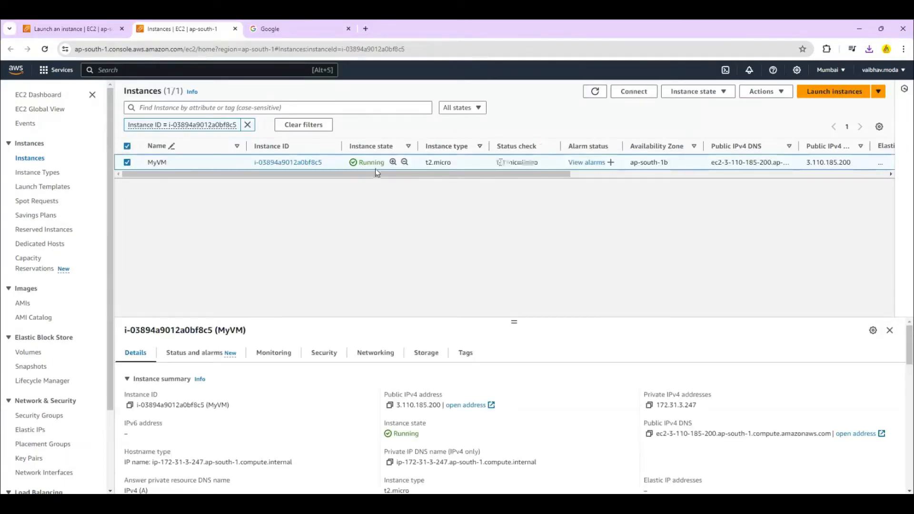
pyautogui.click(127, 162)
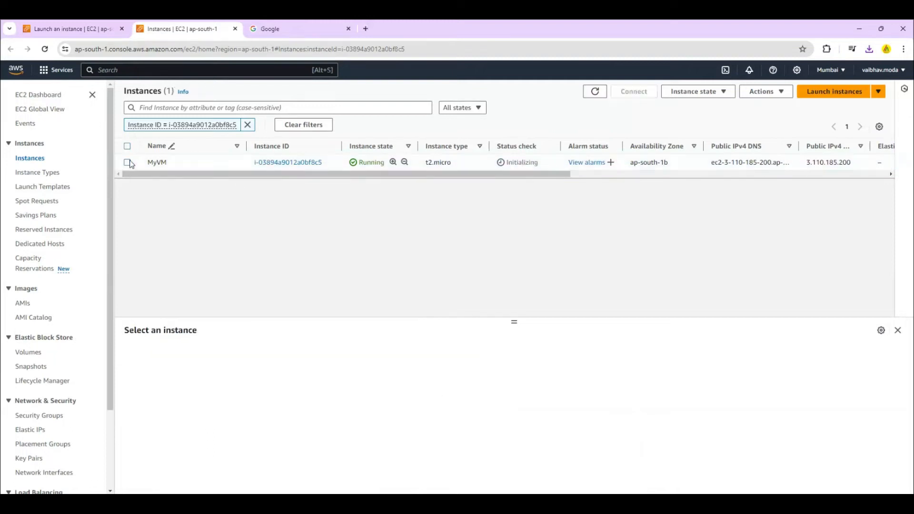
pyautogui.click(127, 162)
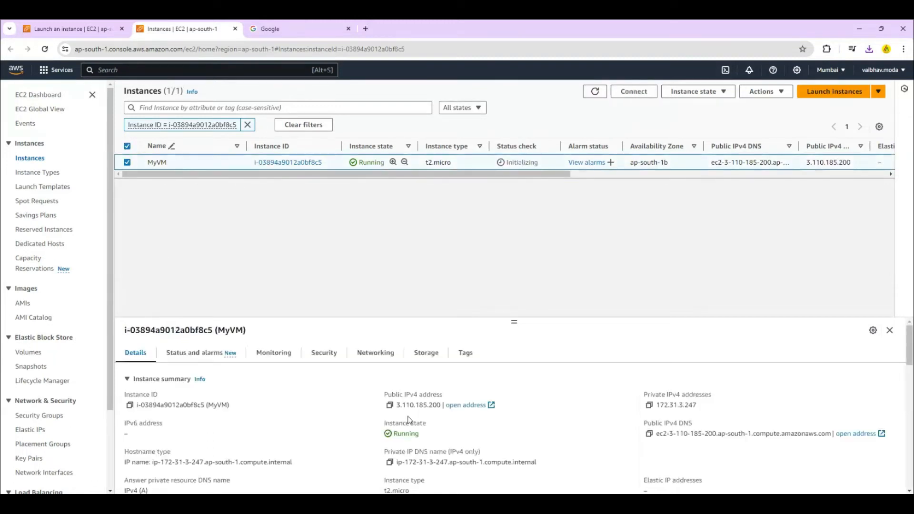
pyautogui.moveTo(629, 408)
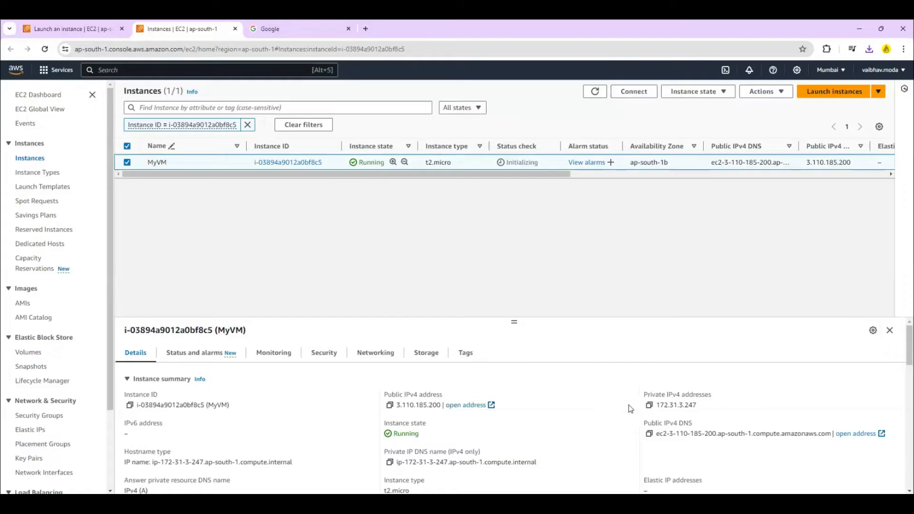
pyautogui.moveTo(698, 411)
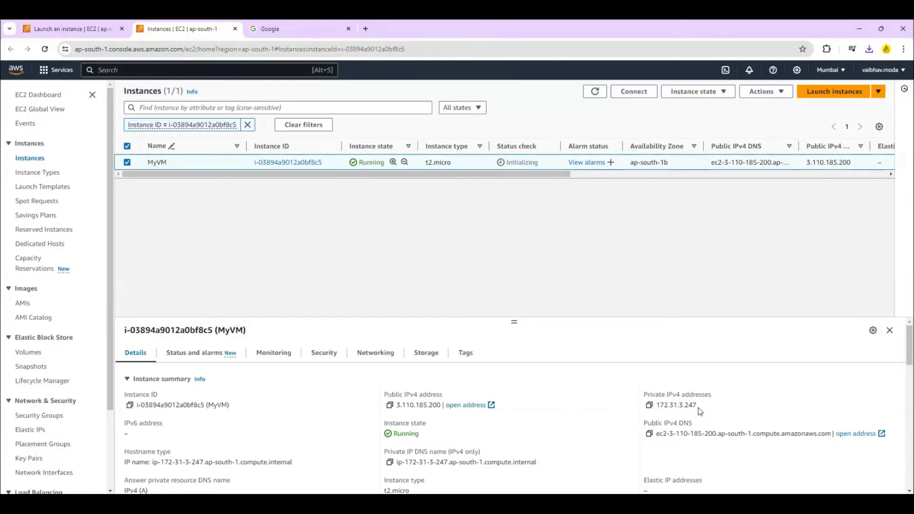
pyautogui.moveTo(390, 405)
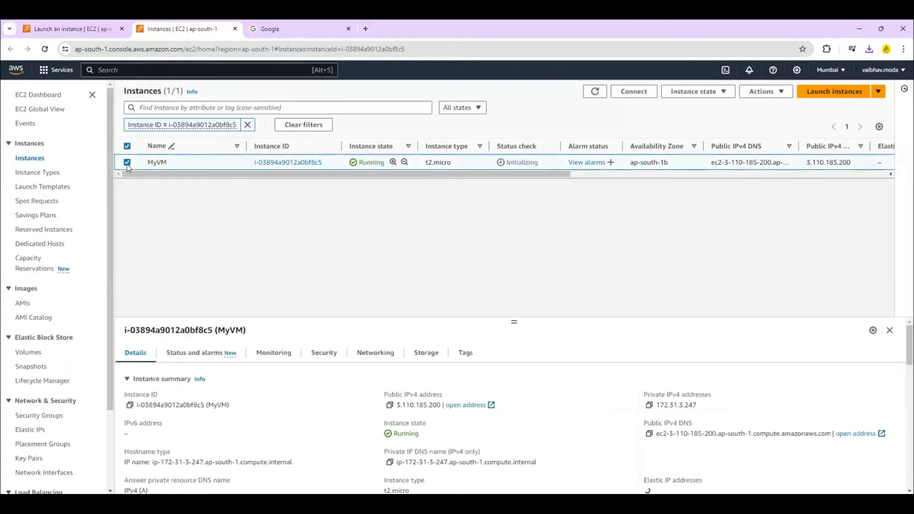
pyautogui.moveTo(633, 92)
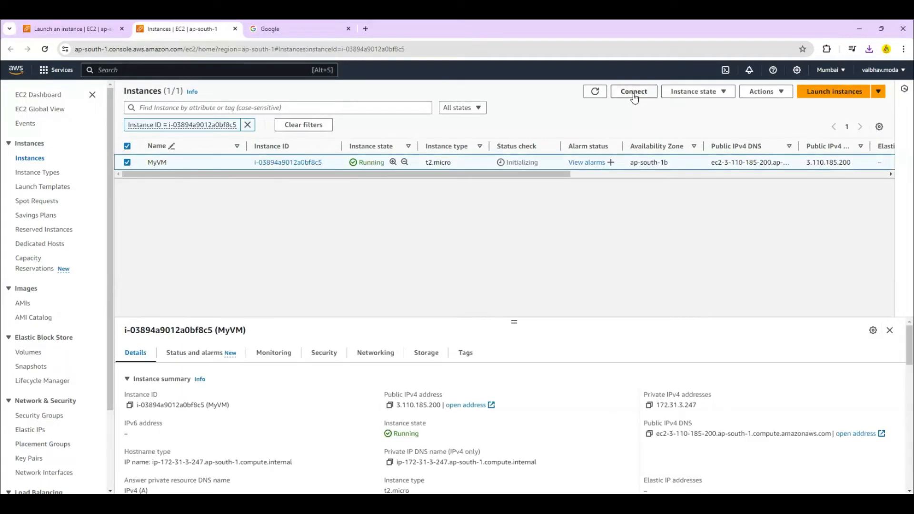
# - View MyVM's SSH client connection instructions, then switch to the Google tab
pyautogui.click(632, 91)
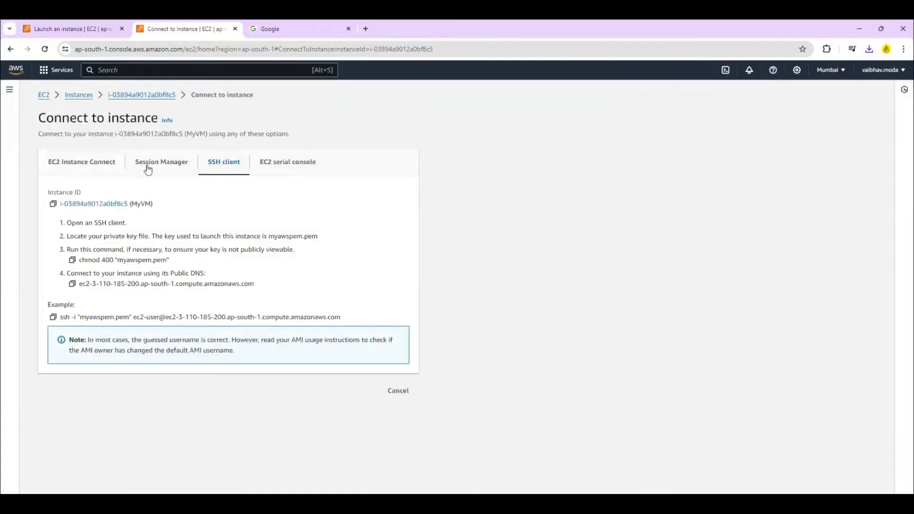
pyautogui.moveTo(223, 168)
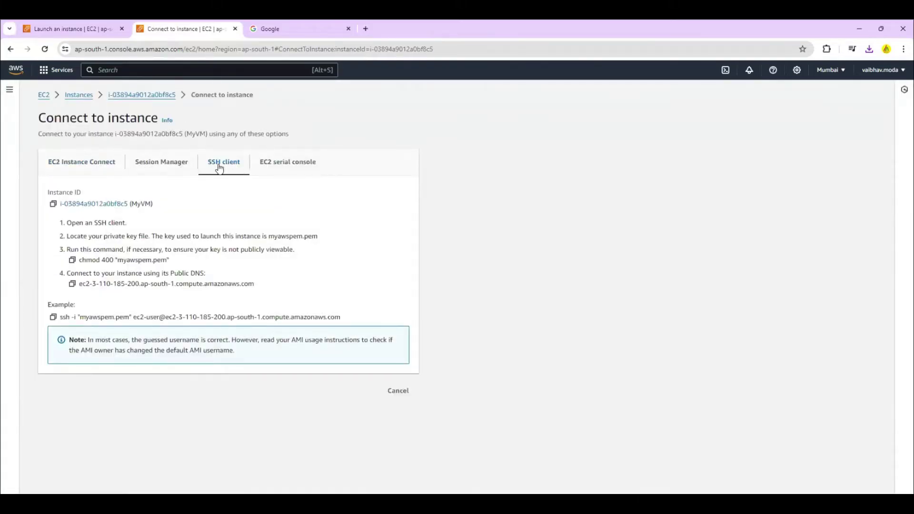
pyautogui.moveTo(88, 198)
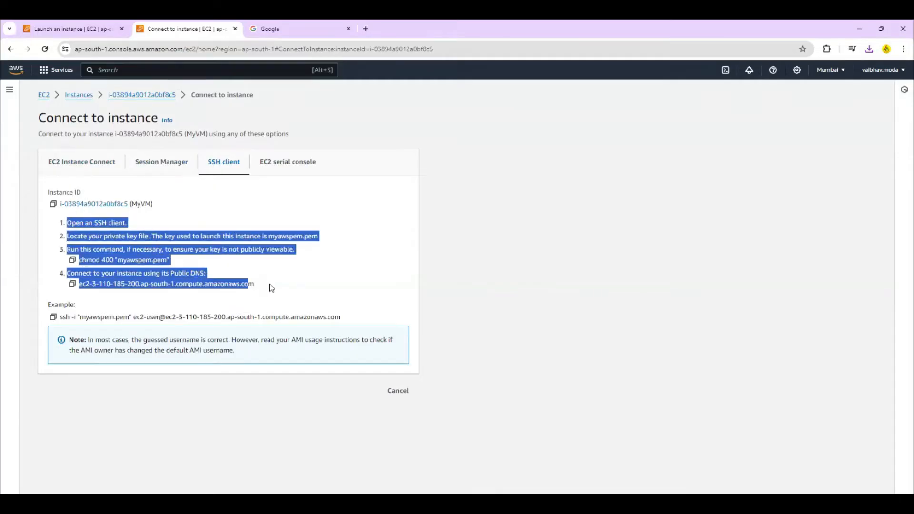
pyautogui.click(105, 244)
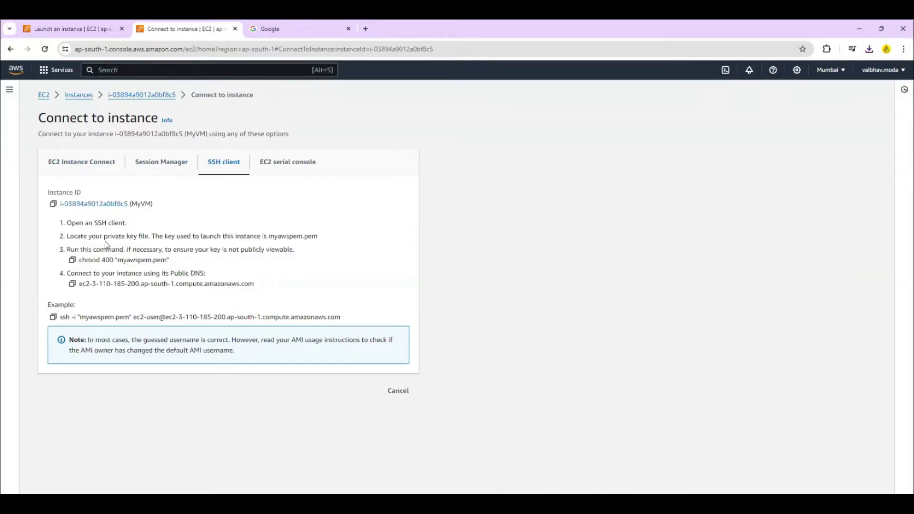
pyautogui.doubleClick(96, 223)
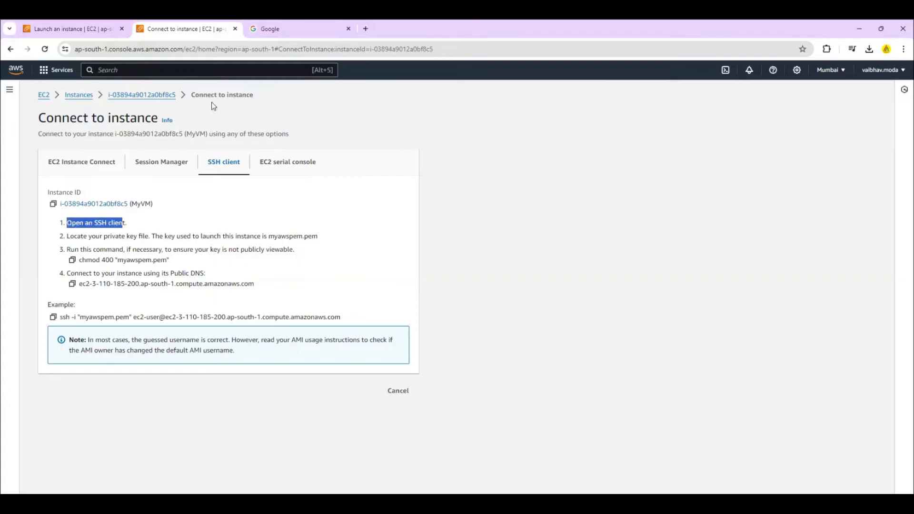
pyautogui.click(299, 29)
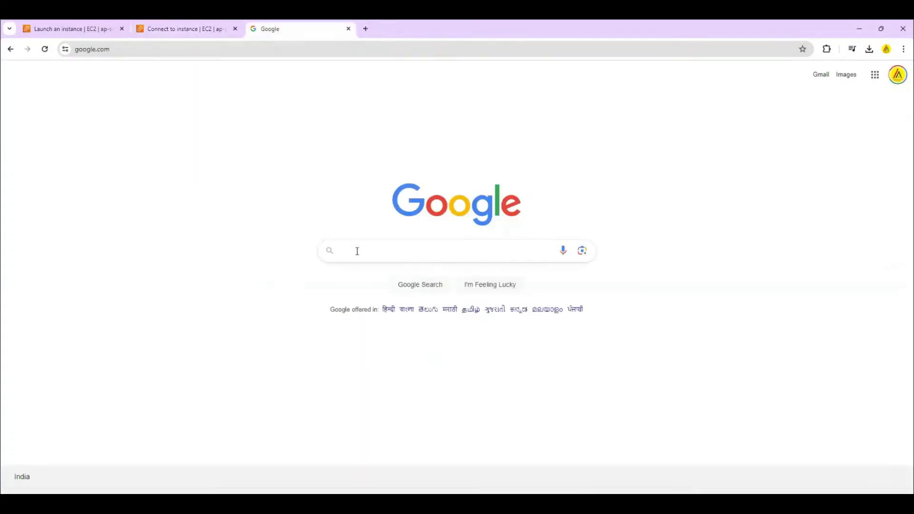
# - Search Google for 'download git' and open the git-scm.com Downloads page
pyautogui.write('gi')
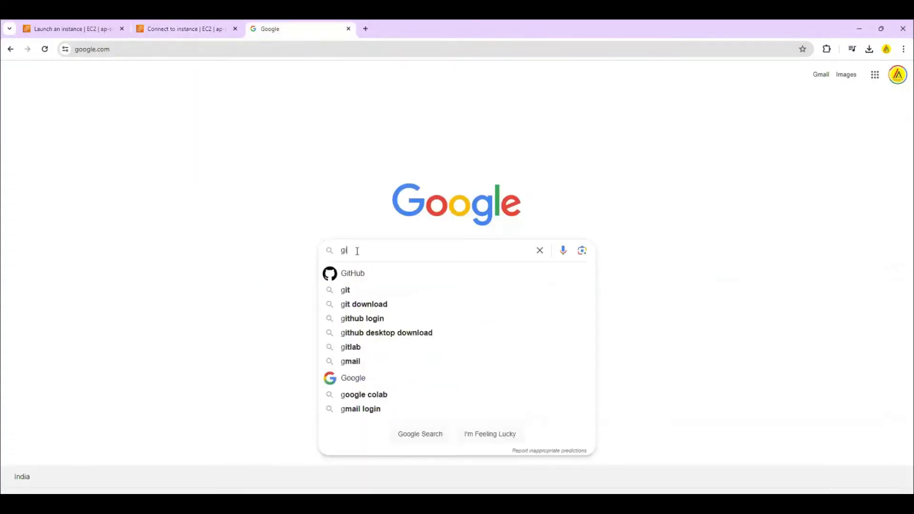
pyautogui.write('dow')
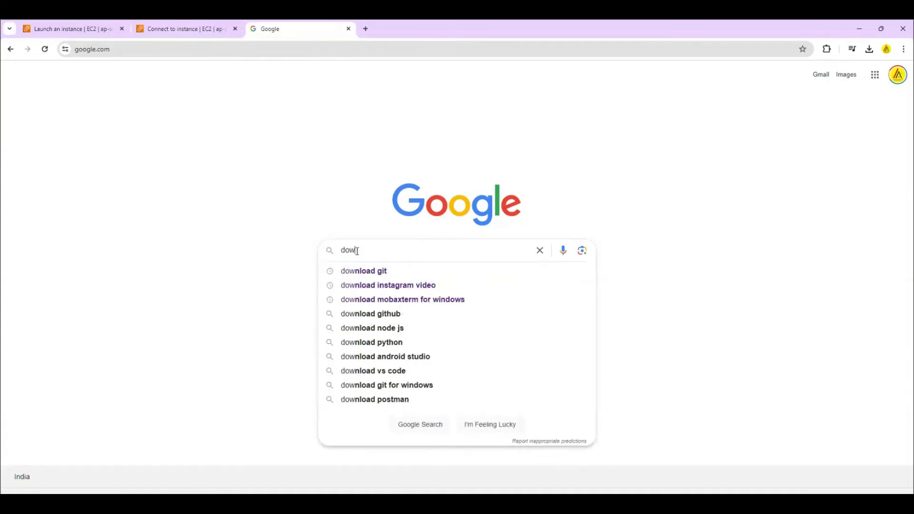
pyautogui.click(363, 270)
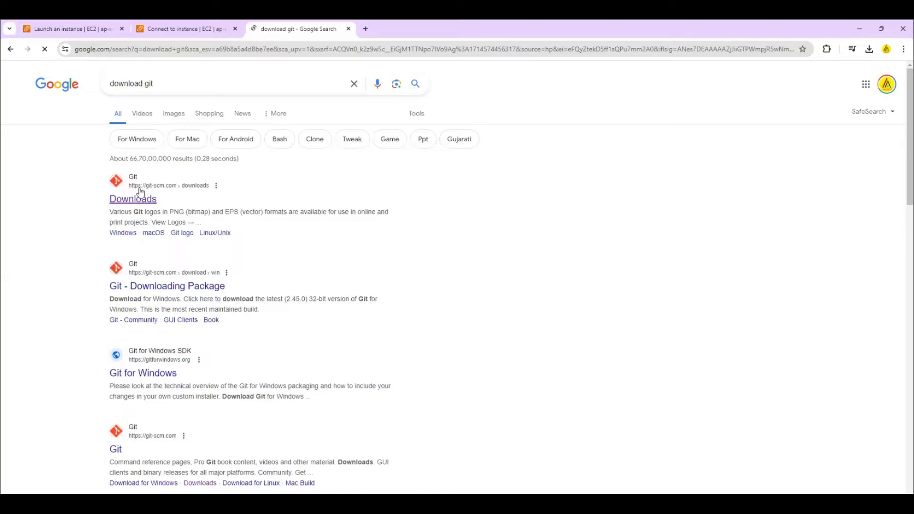
pyautogui.click(133, 199)
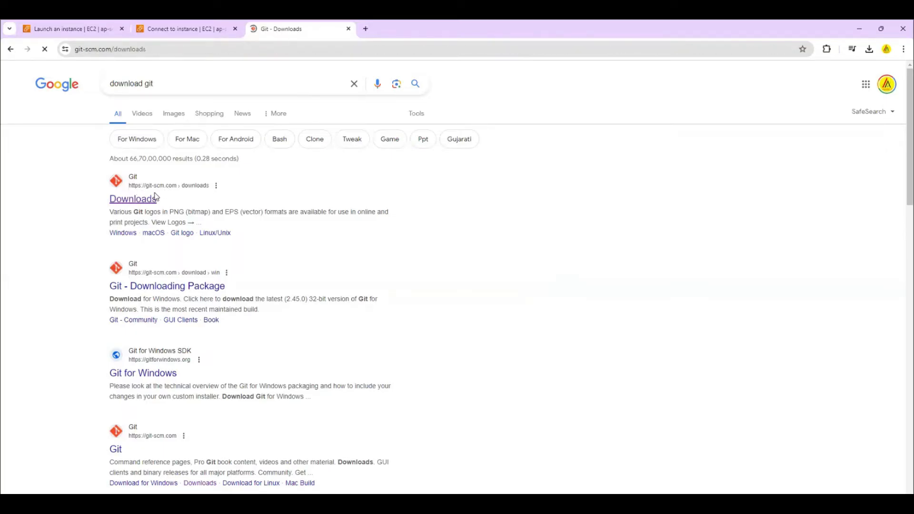
pyautogui.click(133, 199)
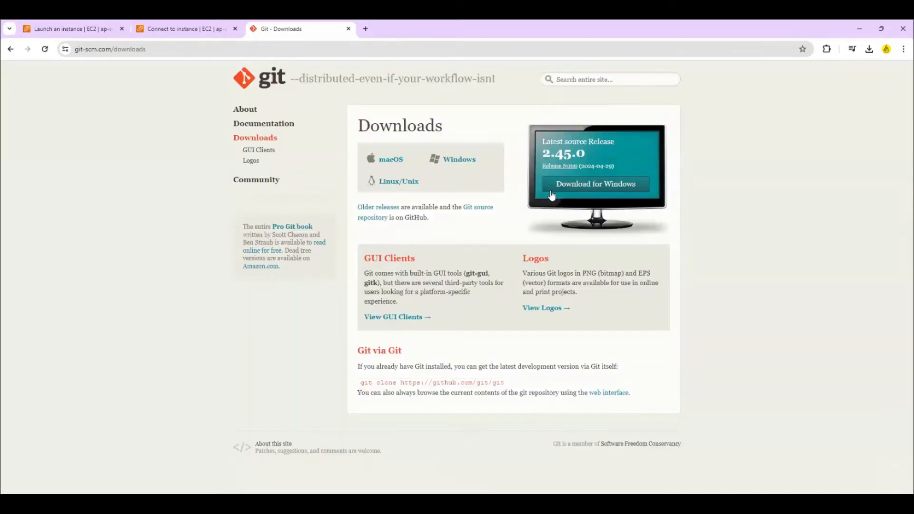
pyautogui.moveTo(566, 236)
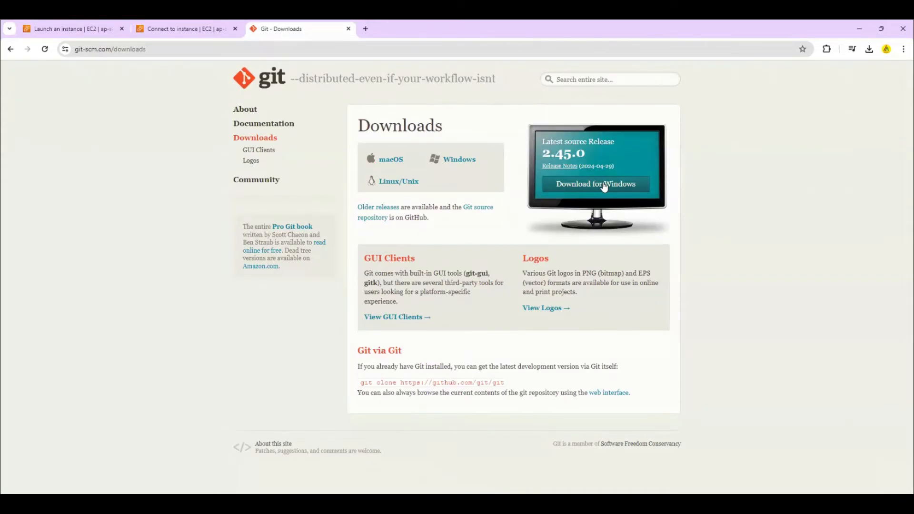
pyautogui.moveTo(309, 314)
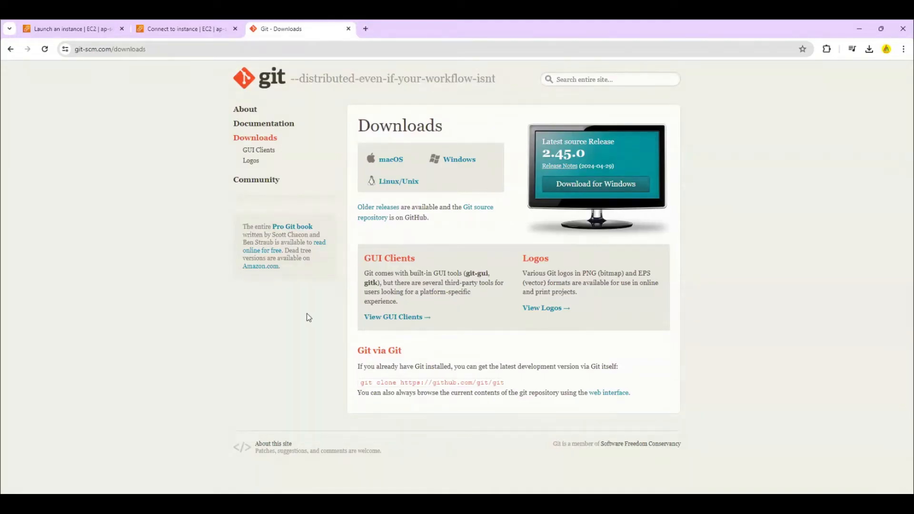
pyautogui.click(186, 28)
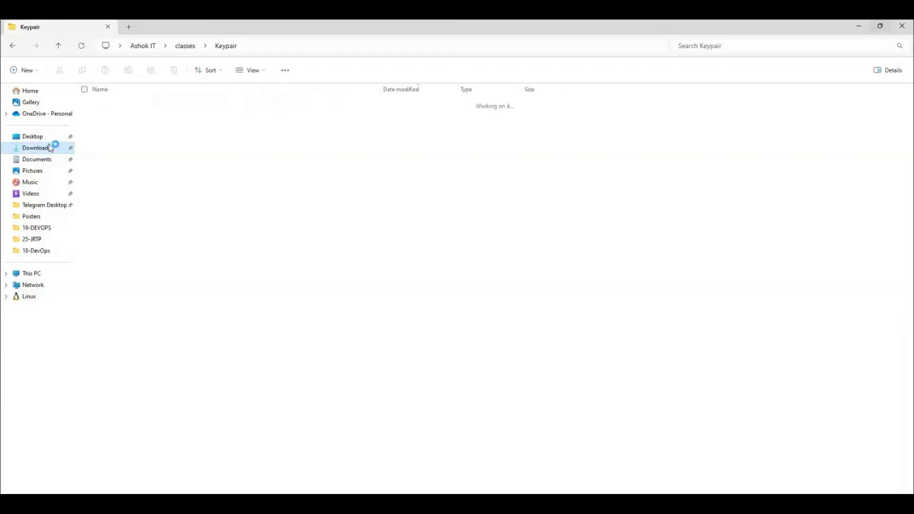
# - Open Git Bash here in the Downloads folder containing myawspem.pem
pyautogui.click(35, 148)
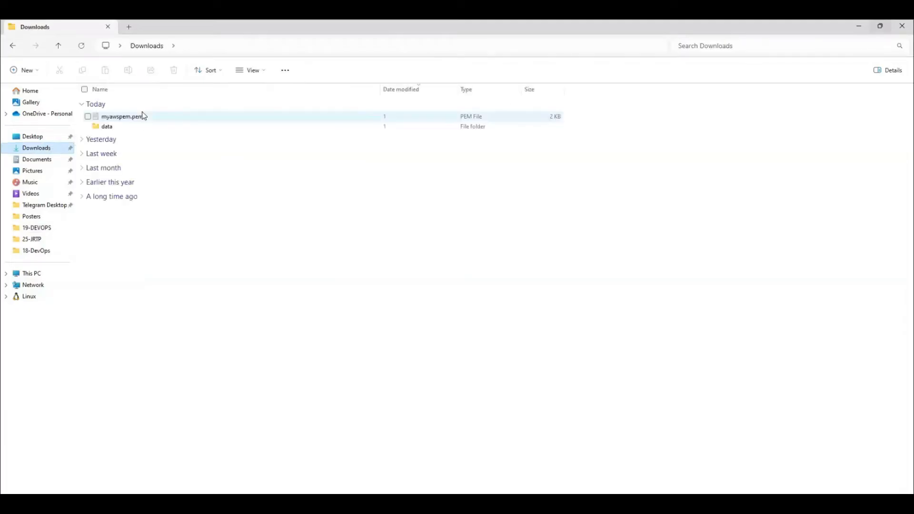
pyautogui.click(122, 116)
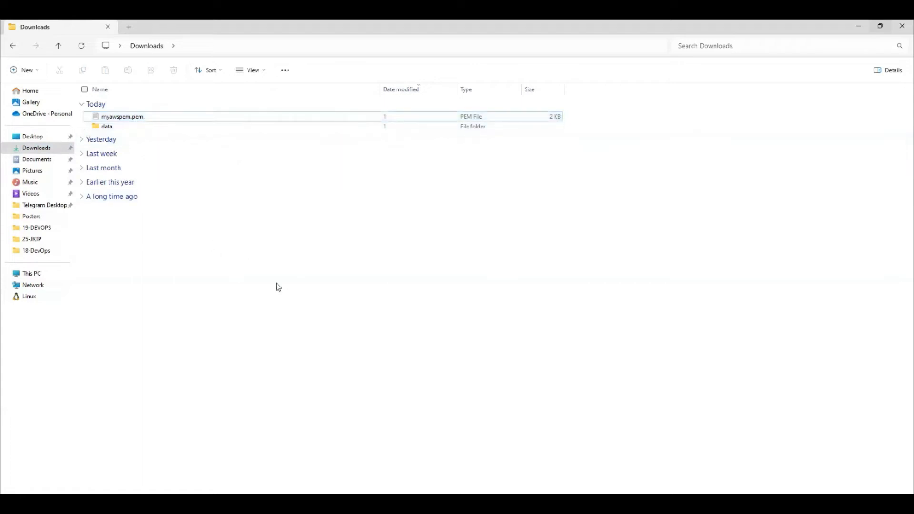
pyautogui.rightClick(278, 286)
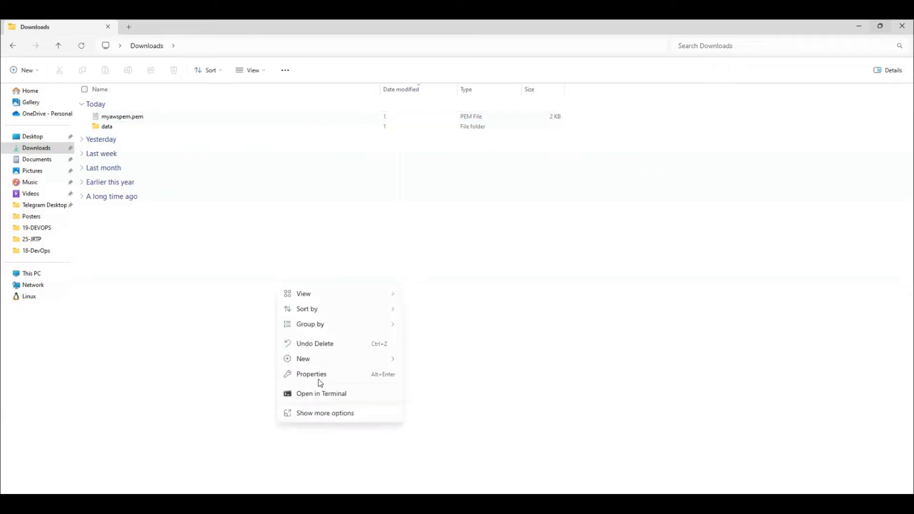
pyautogui.click(325, 413)
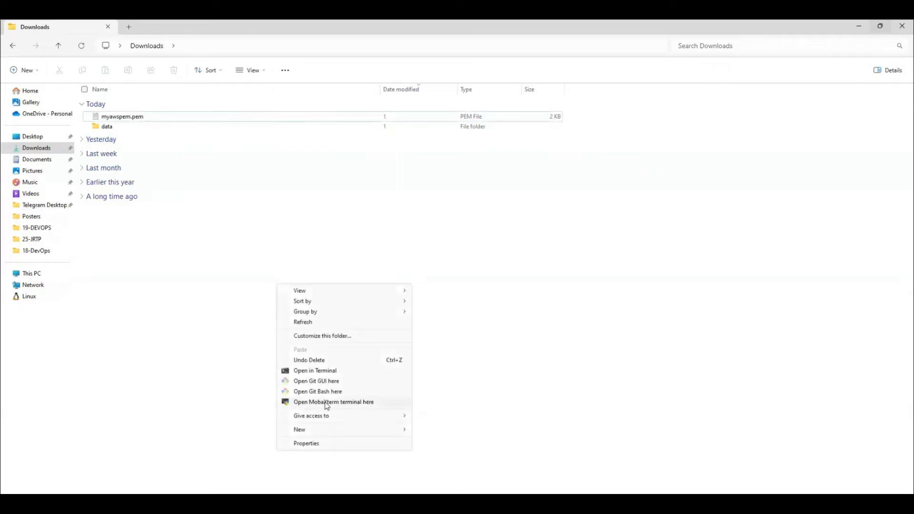
pyautogui.moveTo(321, 392)
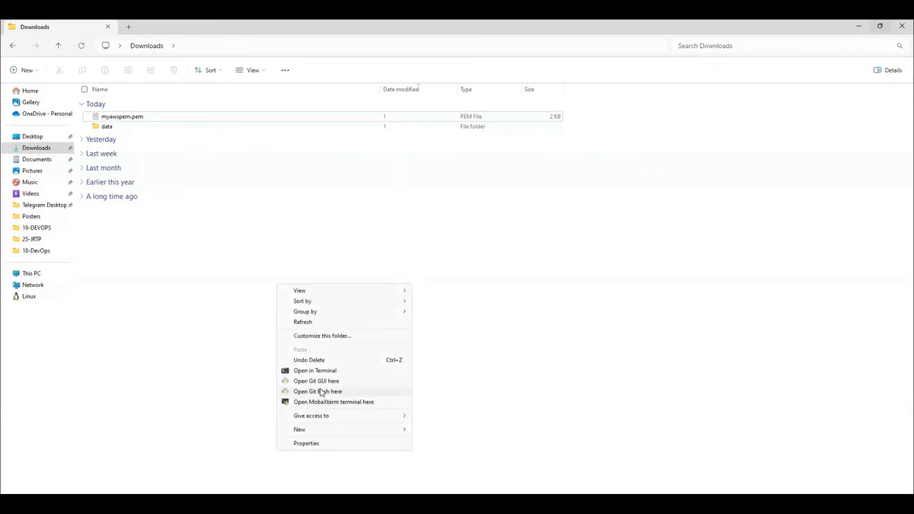
pyautogui.moveTo(346, 397)
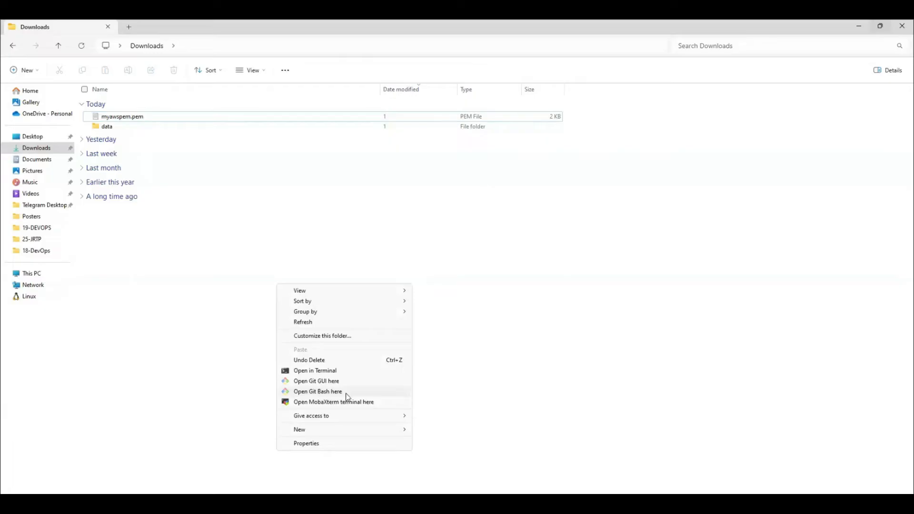
pyautogui.moveTo(320, 395)
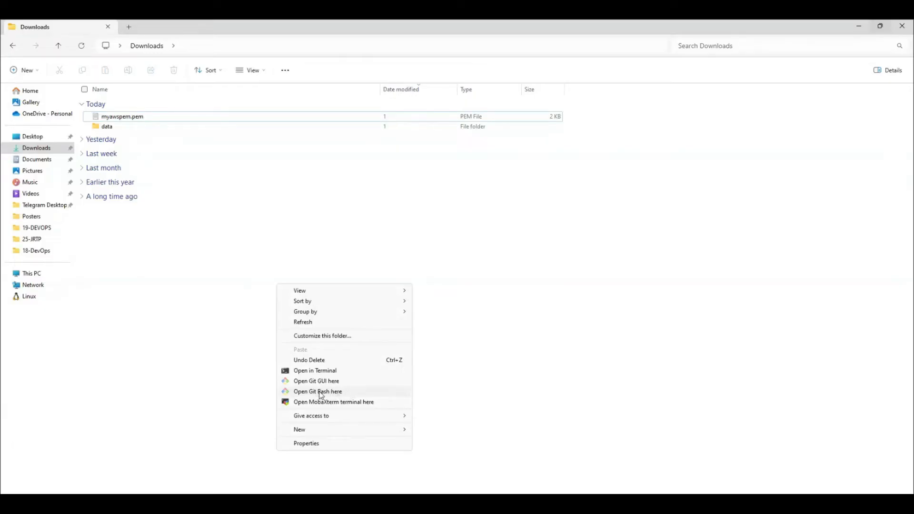
pyautogui.click(318, 391)
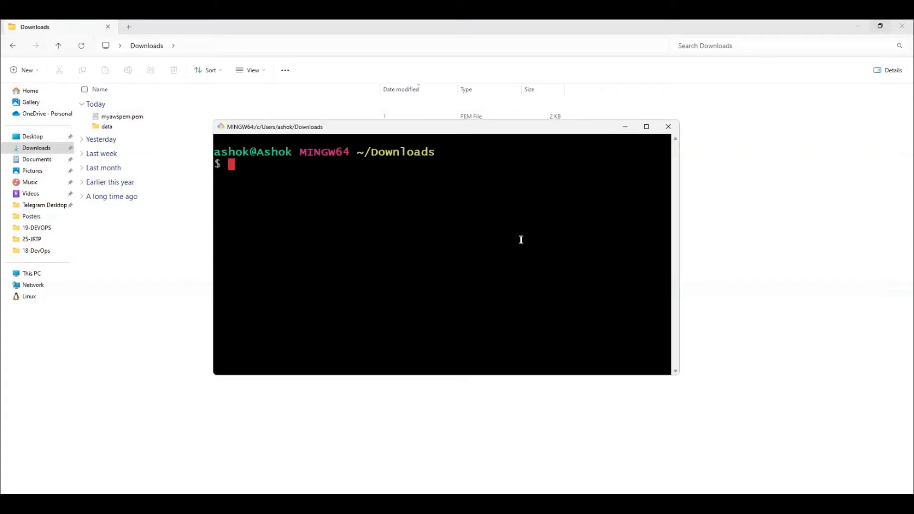
pyautogui.click(645, 127)
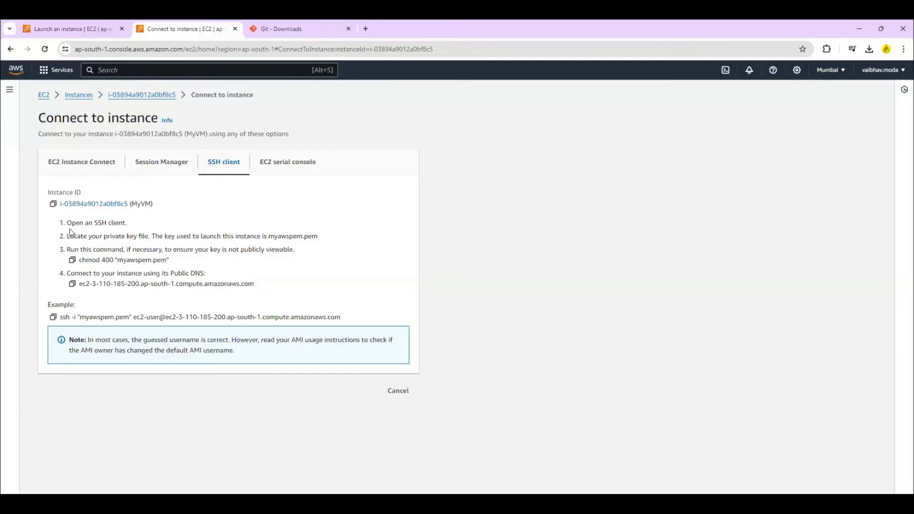
pyautogui.moveTo(352, 322)
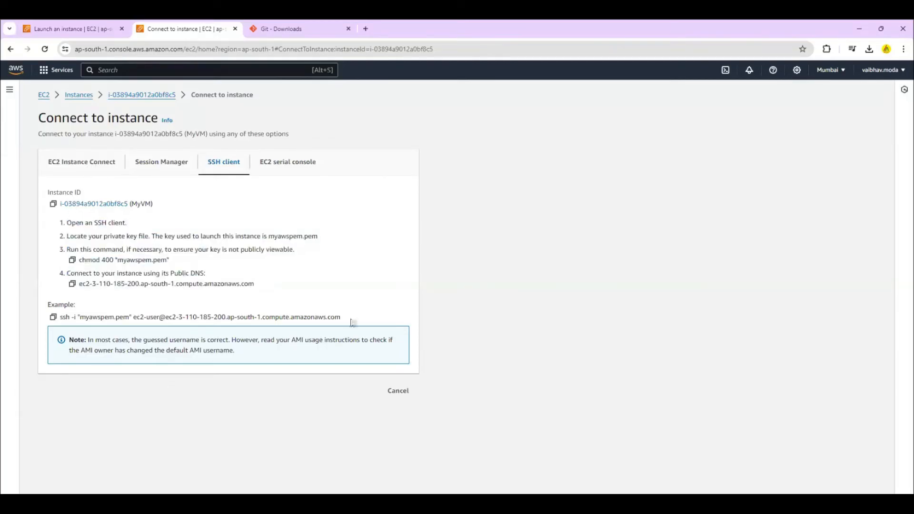
pyautogui.moveTo(140, 228)
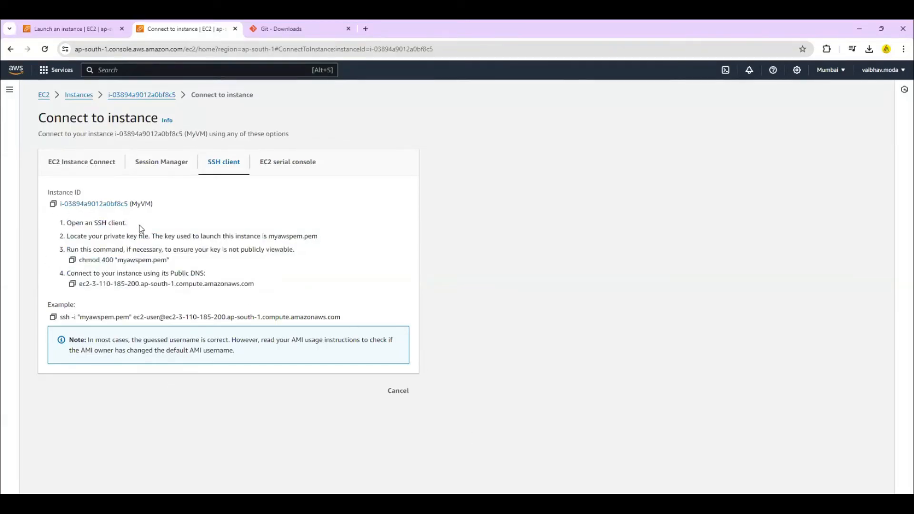
pyautogui.moveTo(325, 243)
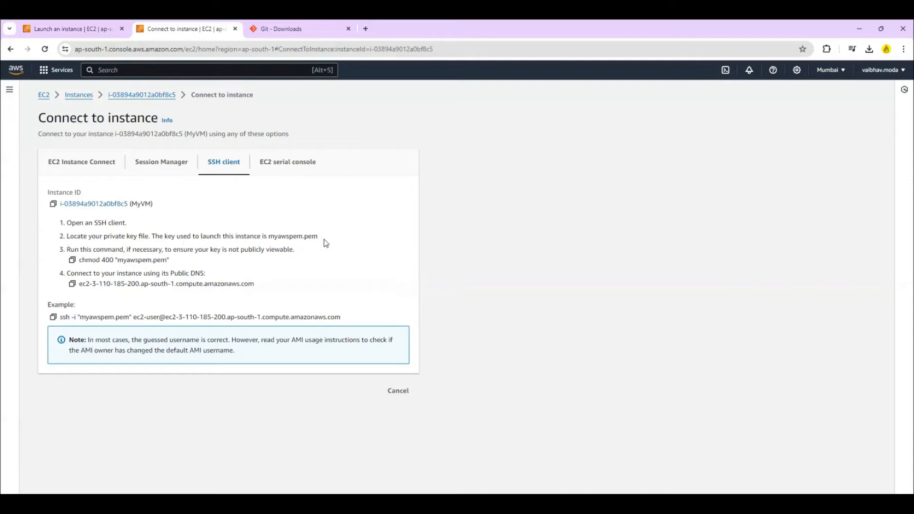
pyautogui.moveTo(96, 259)
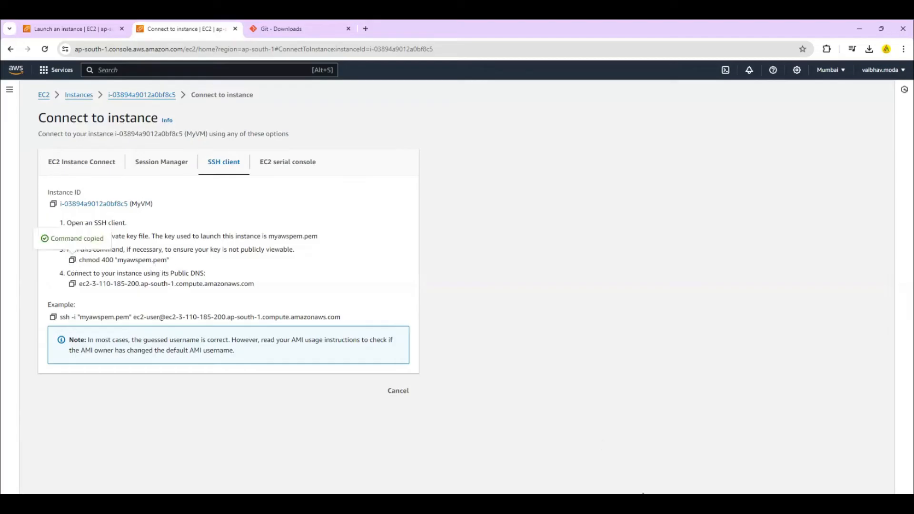
pyautogui.moveTo(134, 310)
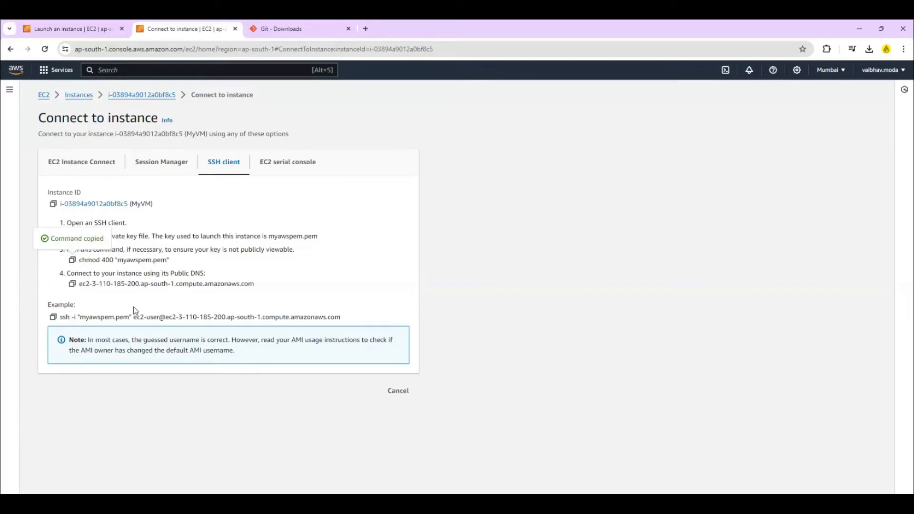
pyautogui.moveTo(72, 260)
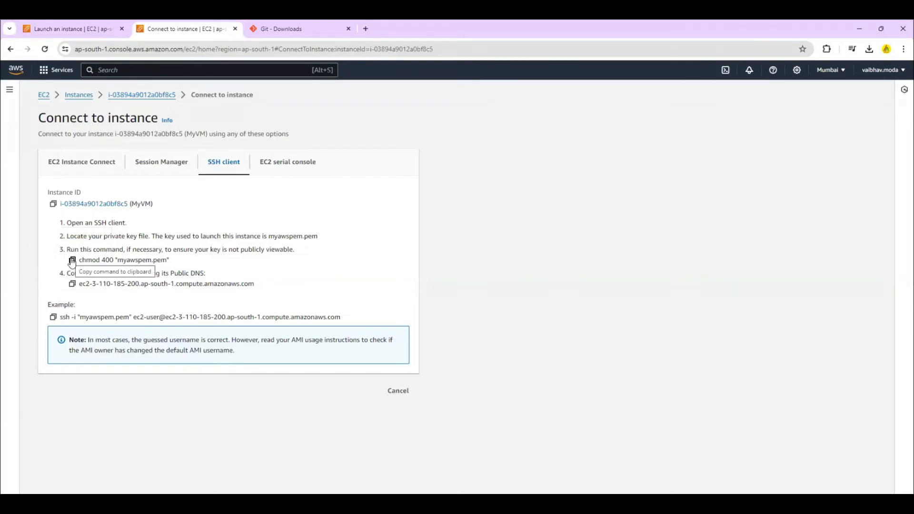
# - Copy the 'chmod 400' command for myawspem.pem from the SSH client tab
pyautogui.click(72, 259)
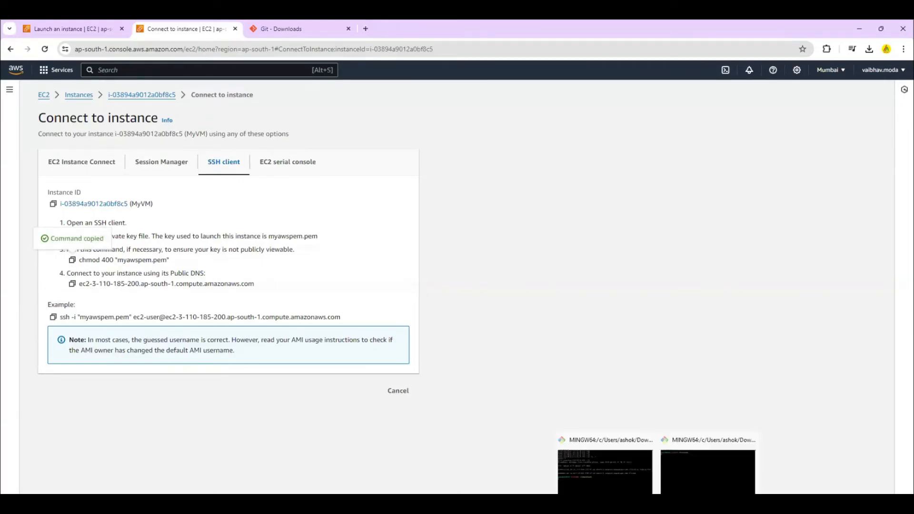
# - Run chmod 400 on myawspem.pem, then ssh into MyVM, accepting the host with 'yes'
pyautogui.click(603, 472)
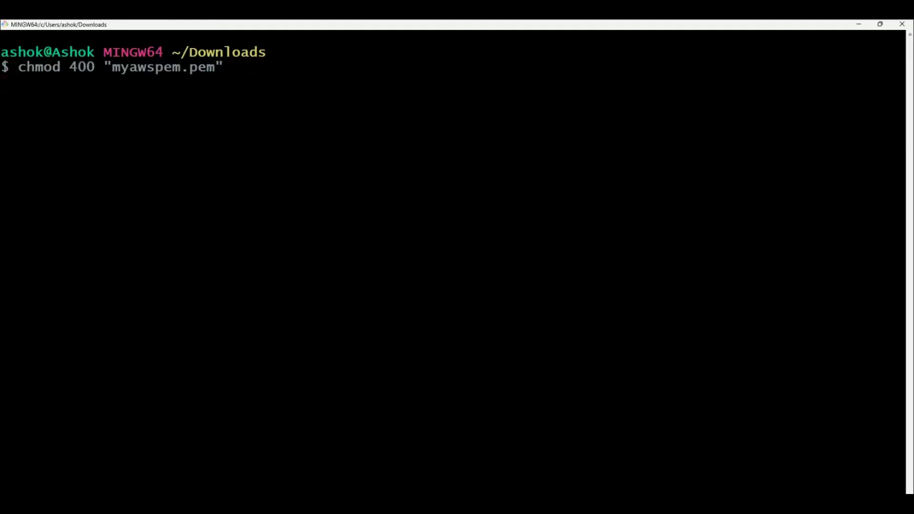
pyautogui.press('Return')
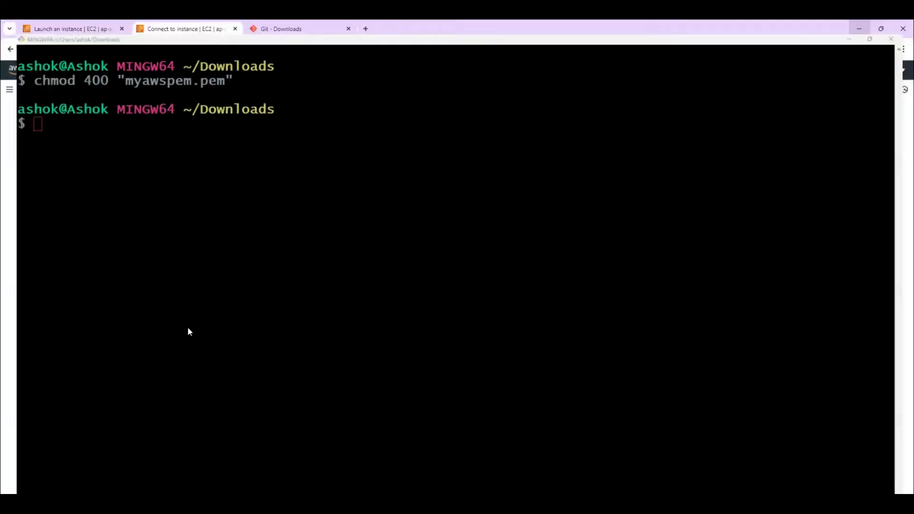
pyautogui.click(186, 29)
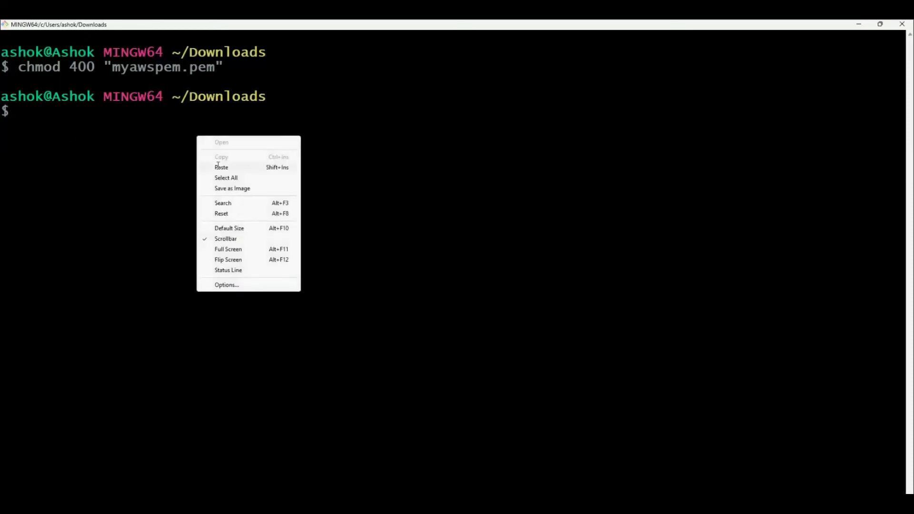
pyautogui.click(221, 167)
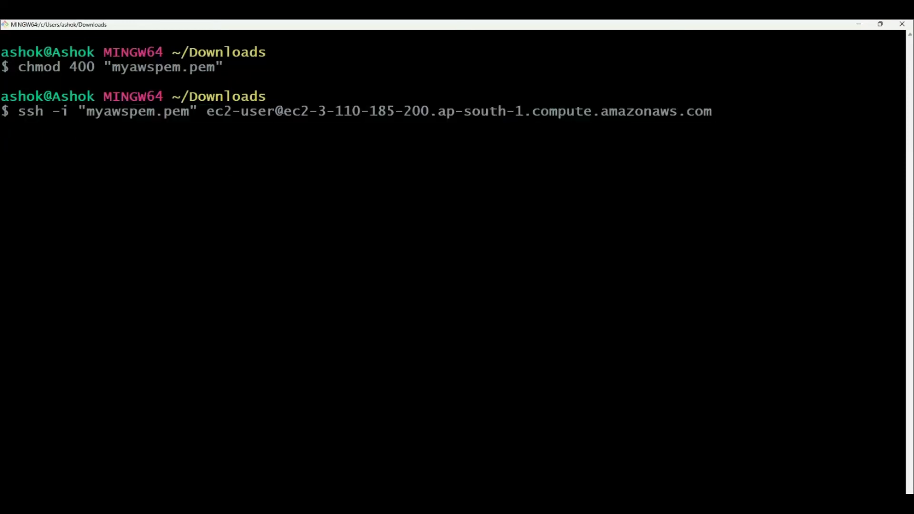
pyautogui.press('Return')
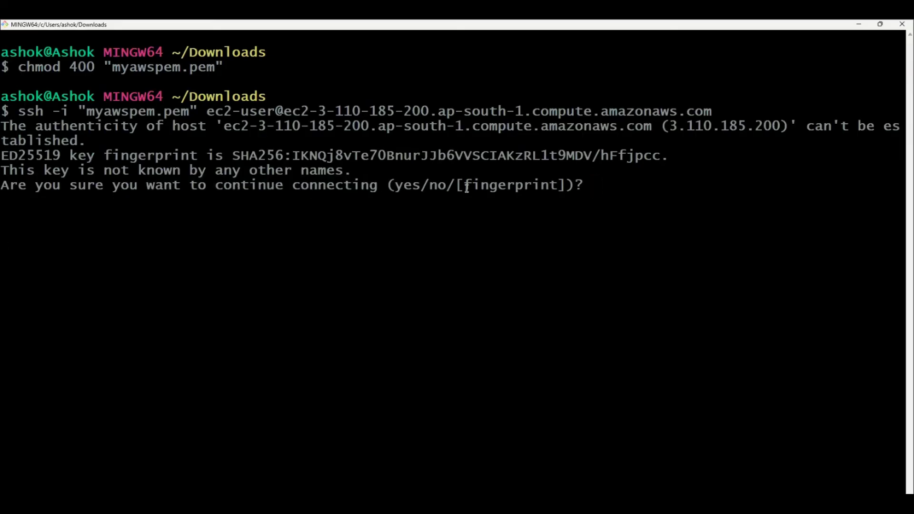
pyautogui.write('yes')
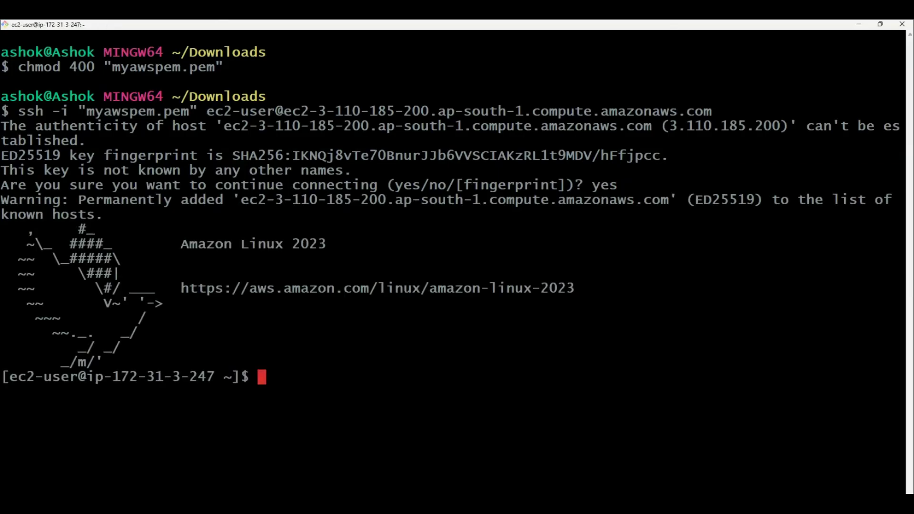
pyautogui.moveTo(58, 227)
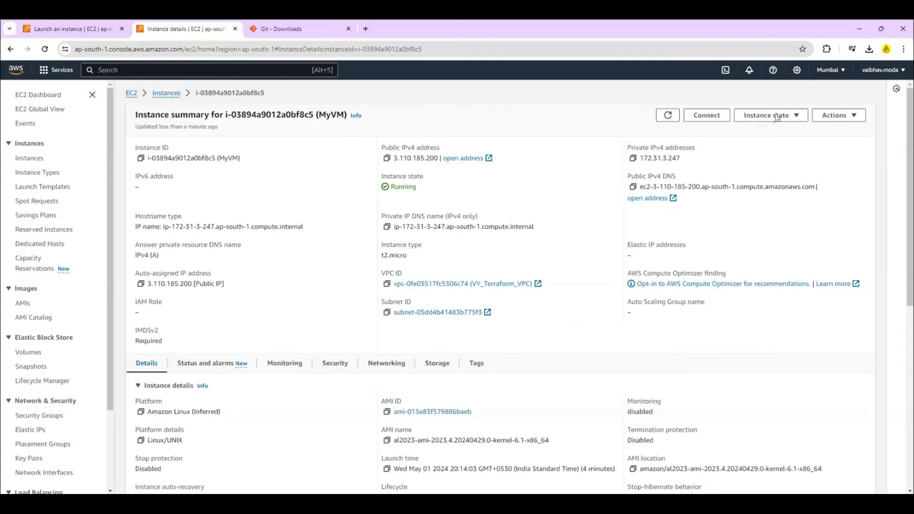
# - Choose Stop instance from Instance state for MyVM and confirm
pyautogui.click(769, 115)
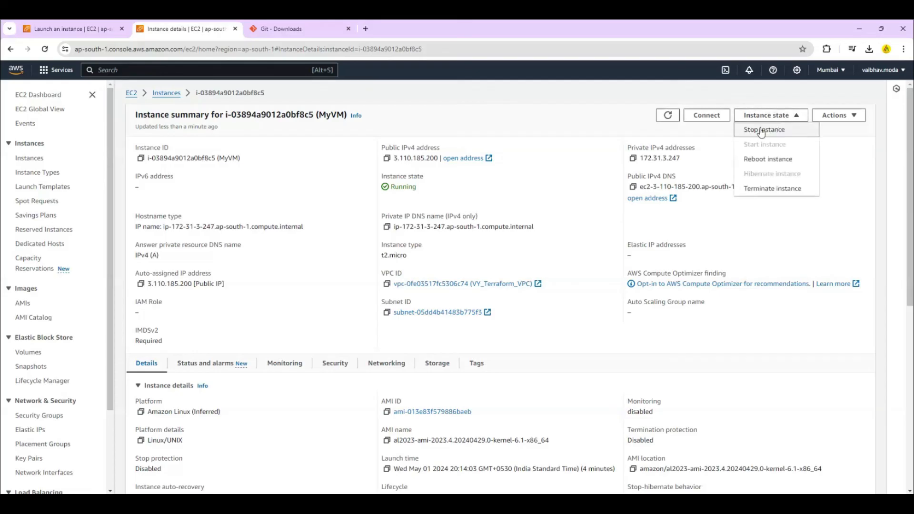
pyautogui.moveTo(771, 188)
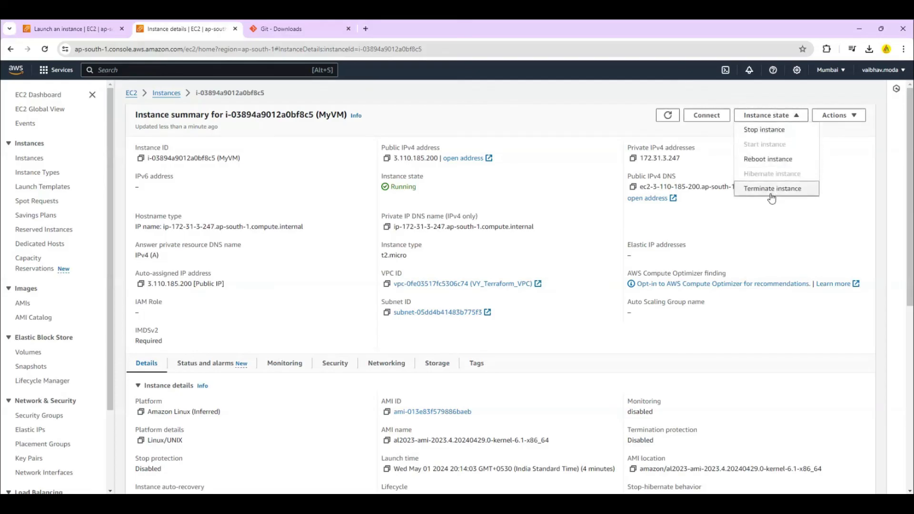
pyautogui.moveTo(763, 129)
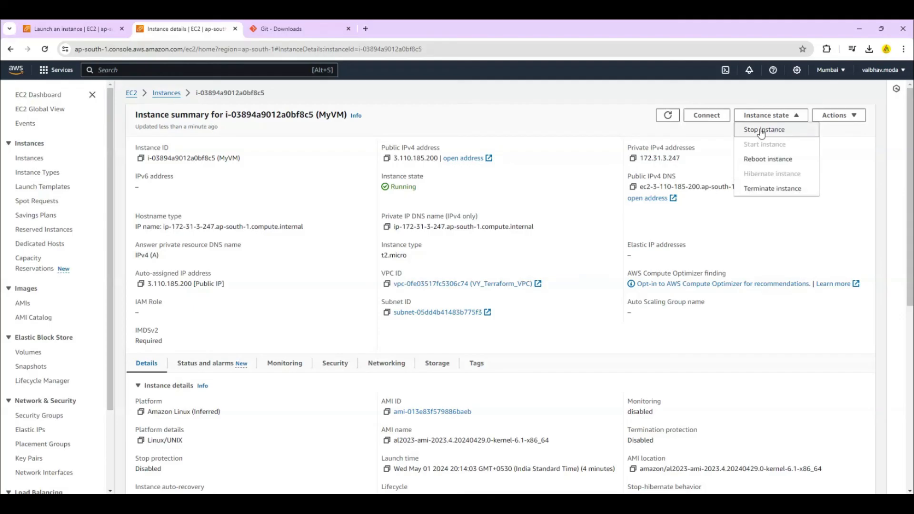
pyautogui.moveTo(766, 187)
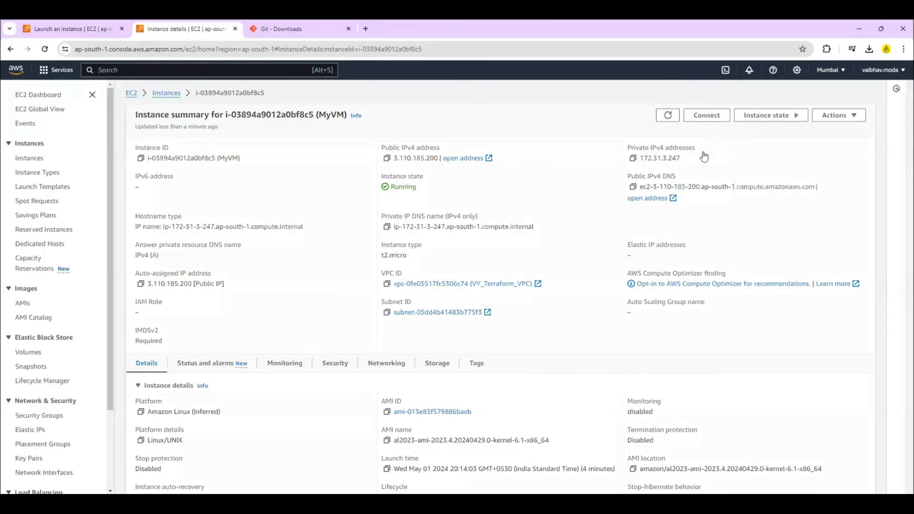
pyautogui.moveTo(351, 205)
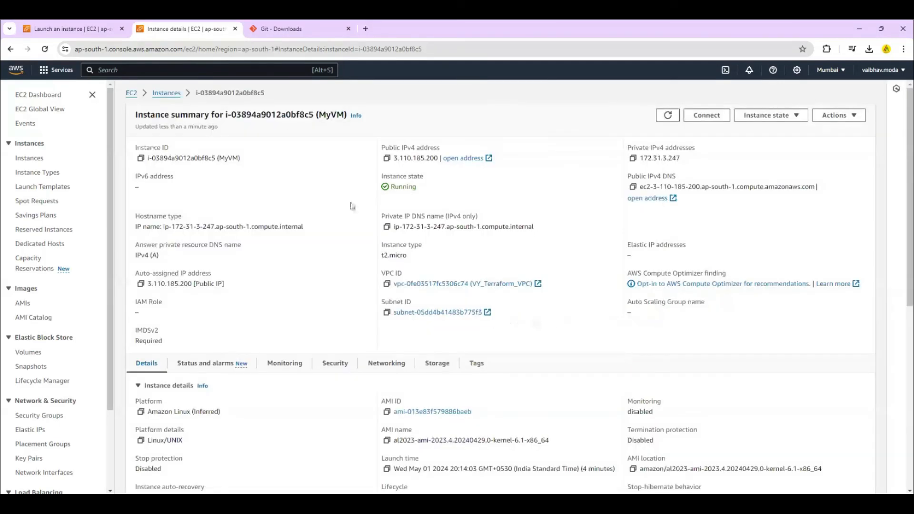
pyautogui.click(770, 114)
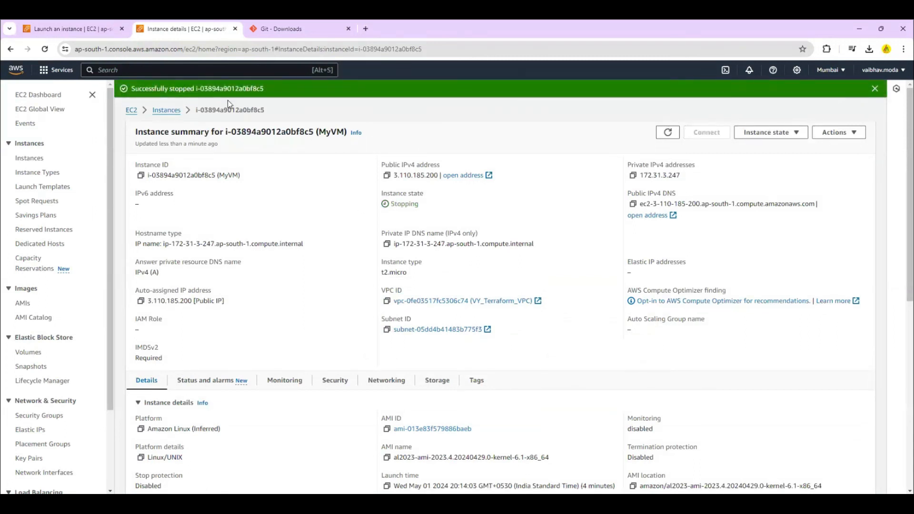
pyautogui.moveTo(370, 120)
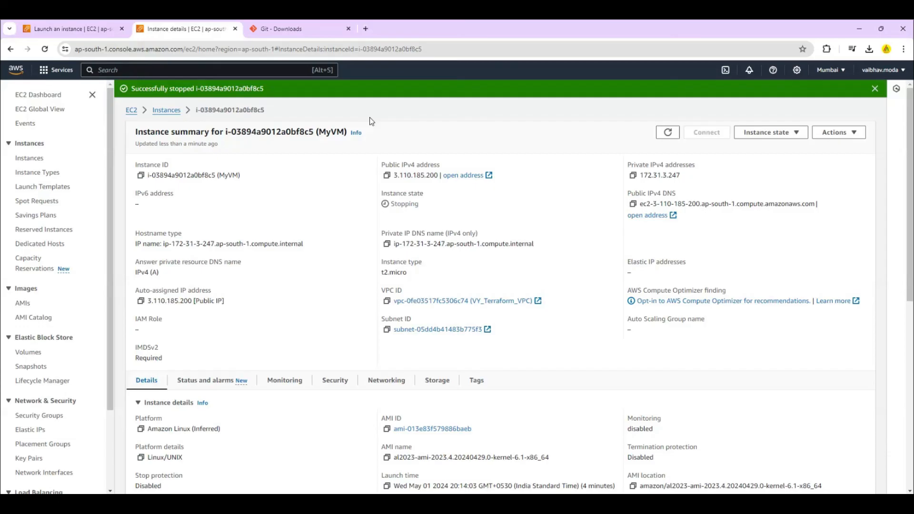